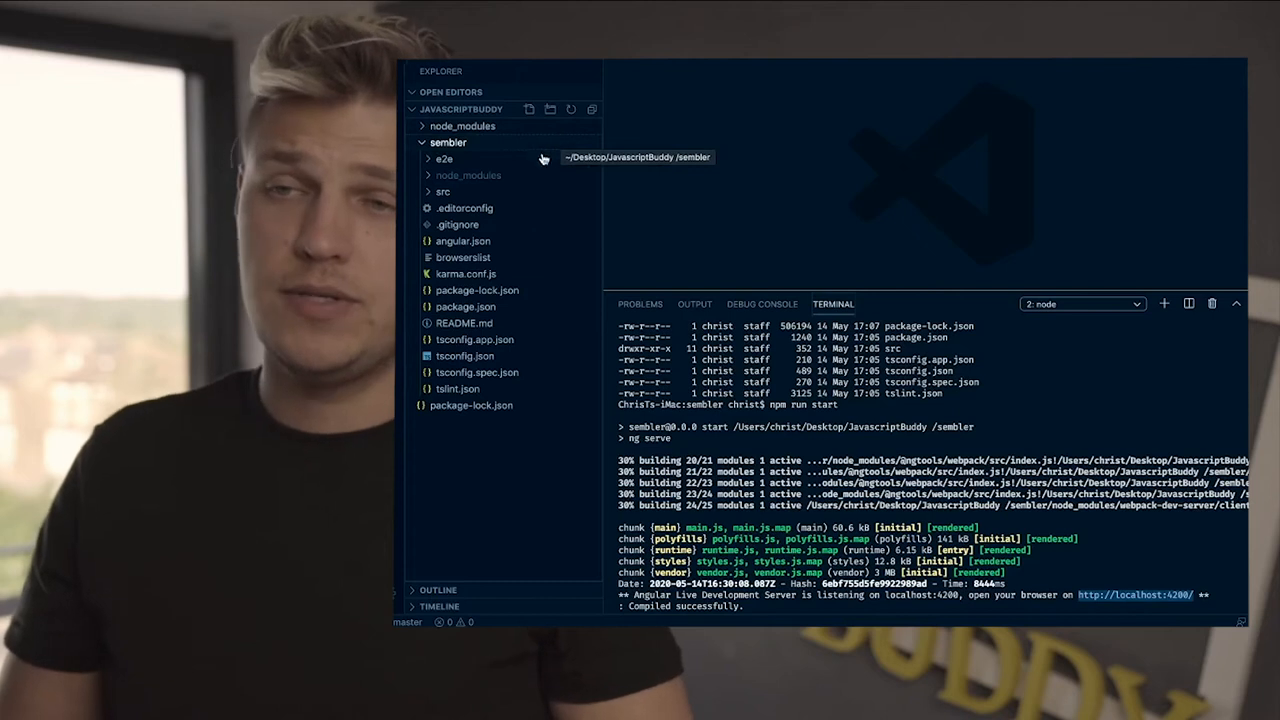
Expand the src folder and then its app folder in the Explorer
left_click(444, 192)
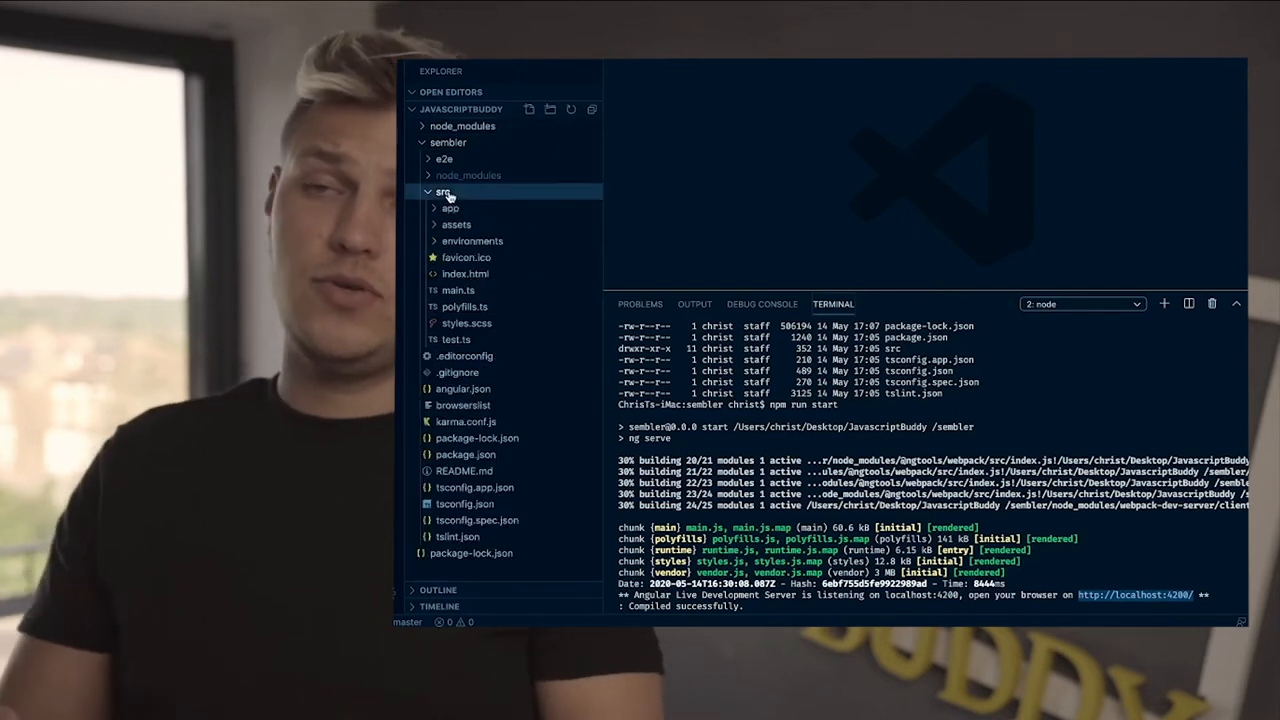
mouse_move(444, 192)
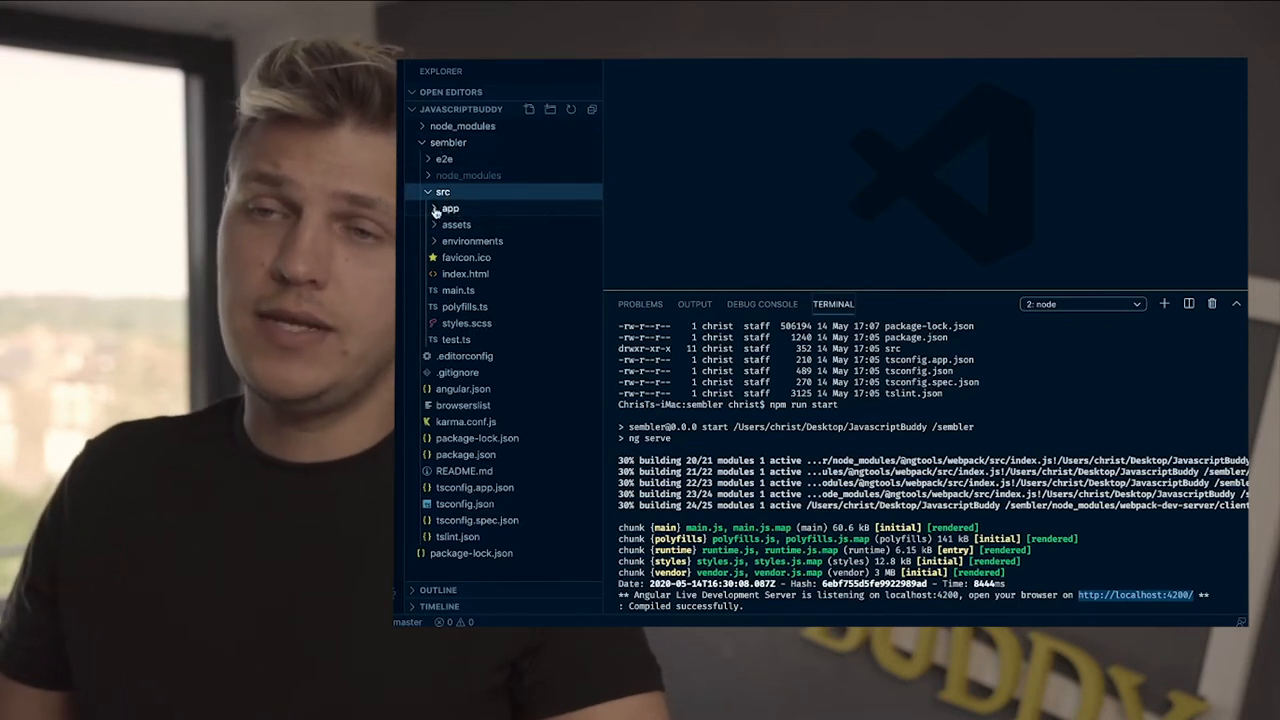
left_click(450, 208)
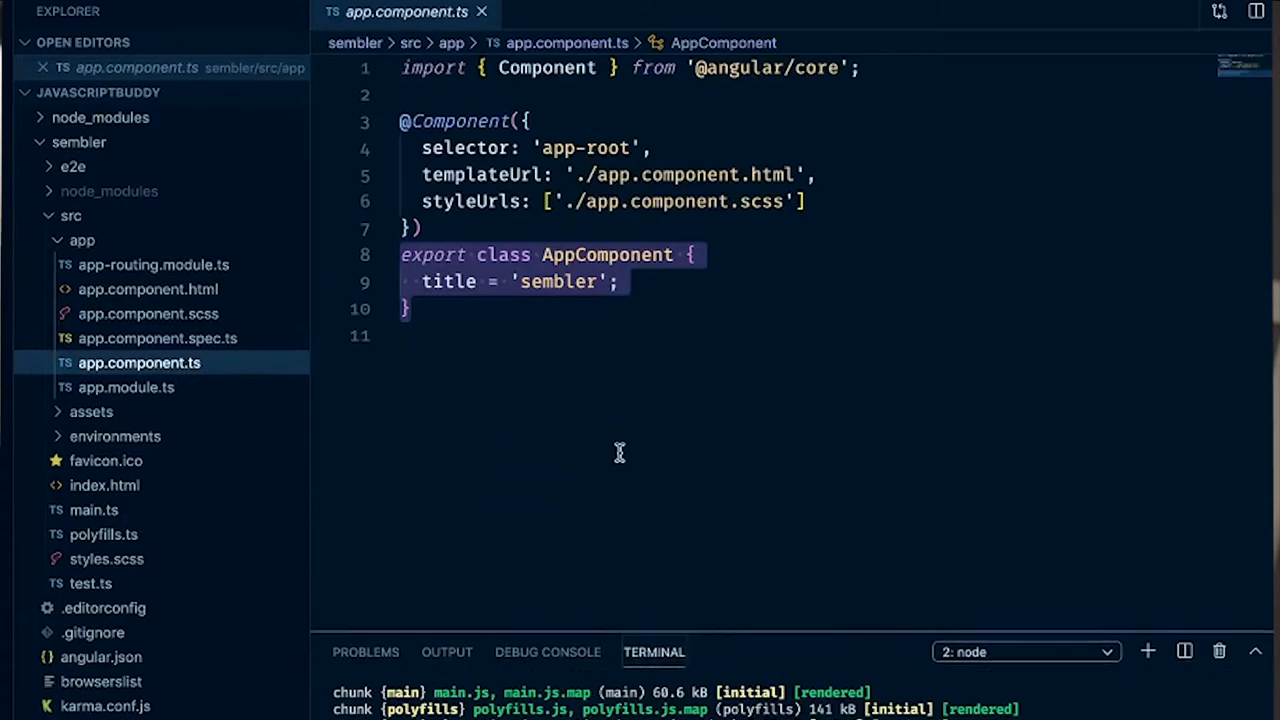
mouse_move(472, 344)
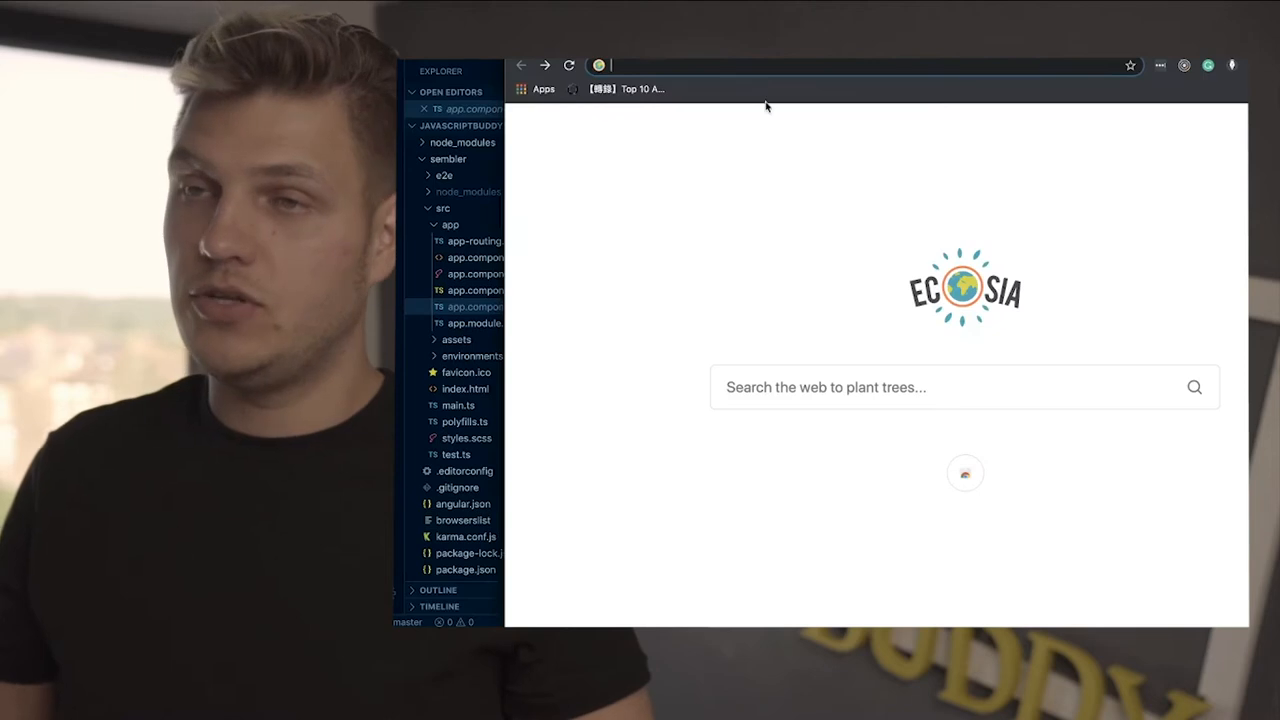
Load localhost:4200 in Chrome, then bring VS Code back to the front
type("localhost:4200")
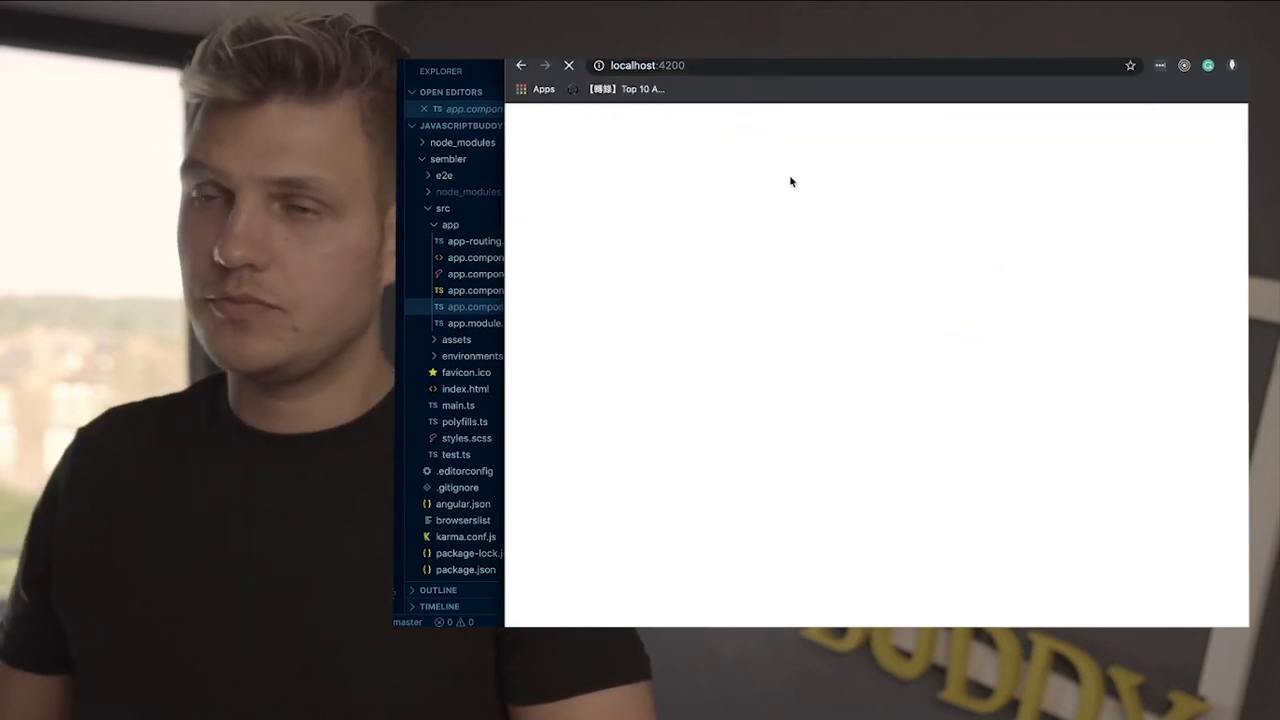
left_click(568, 64)
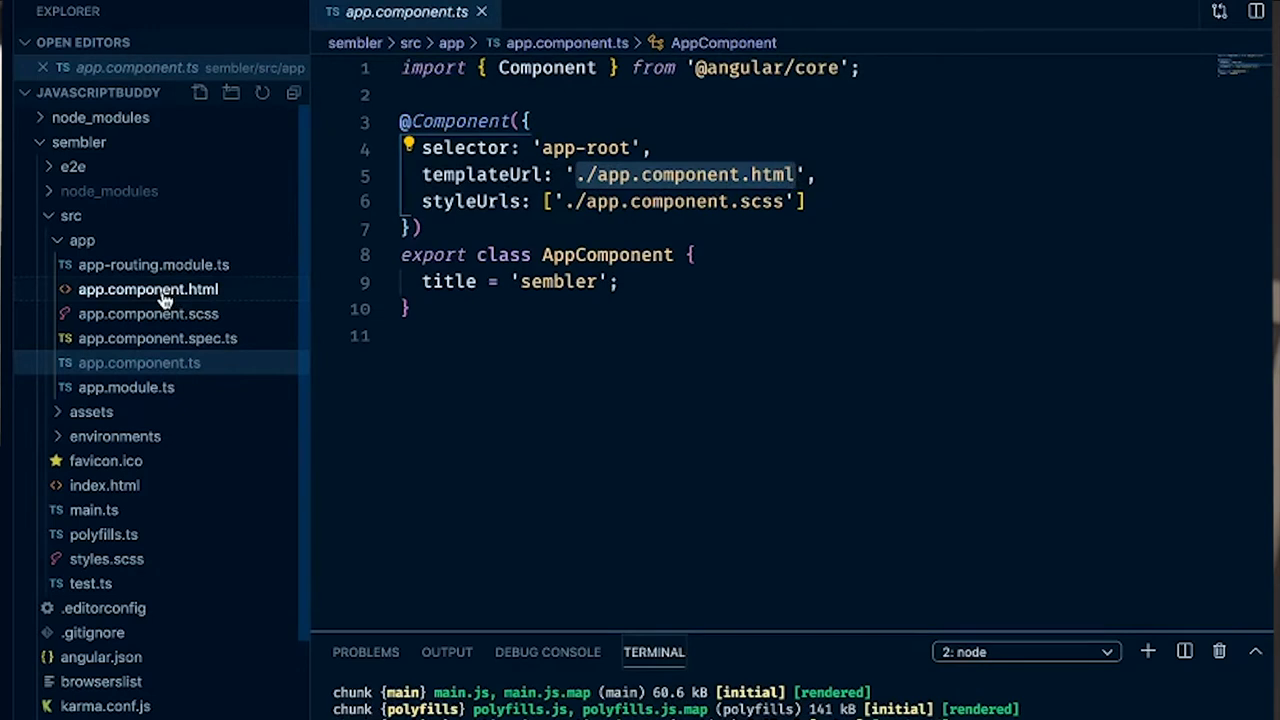
View app.component.html briefly, then switch back to app.component.ts
left_click(148, 288)
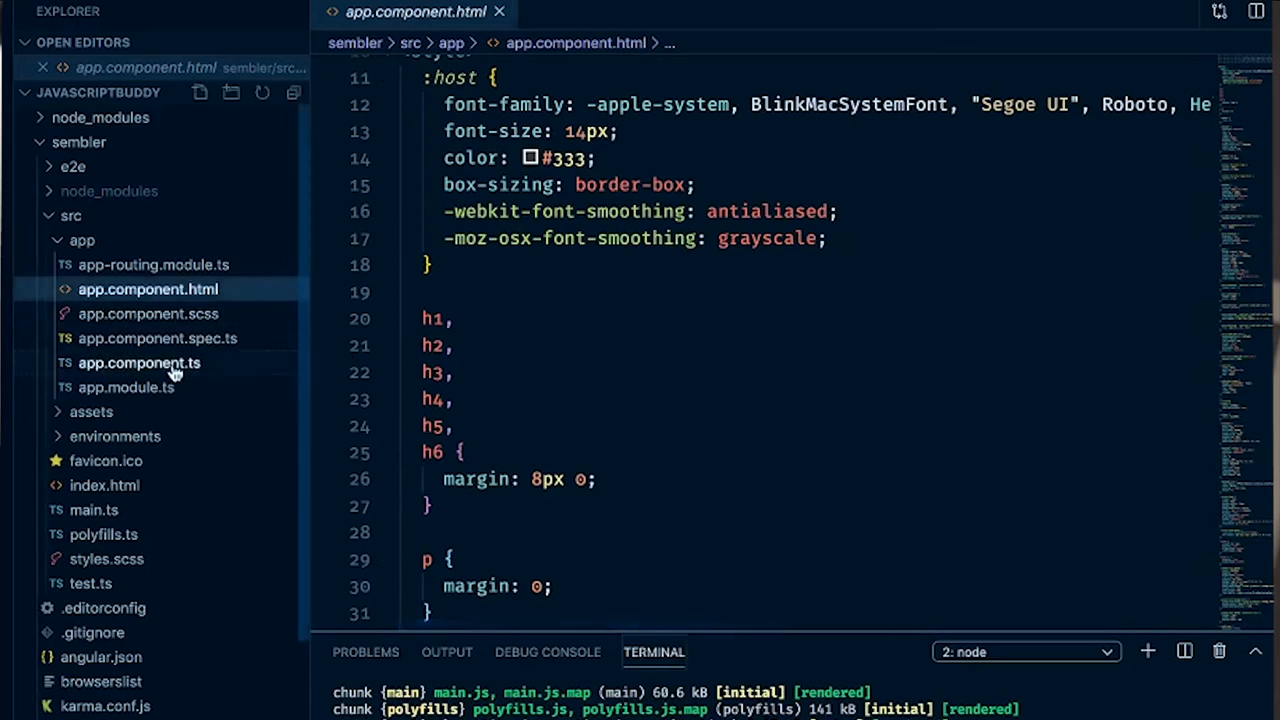
left_click(140, 362)
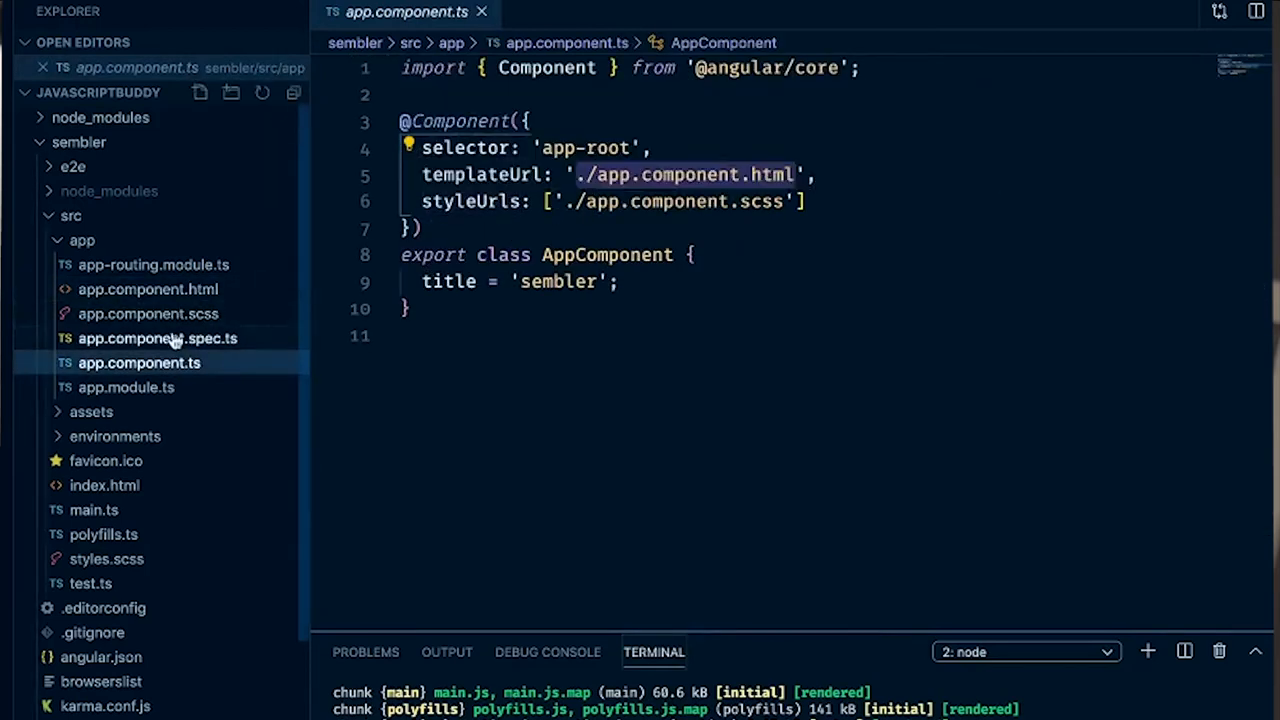
left_click(148, 312)
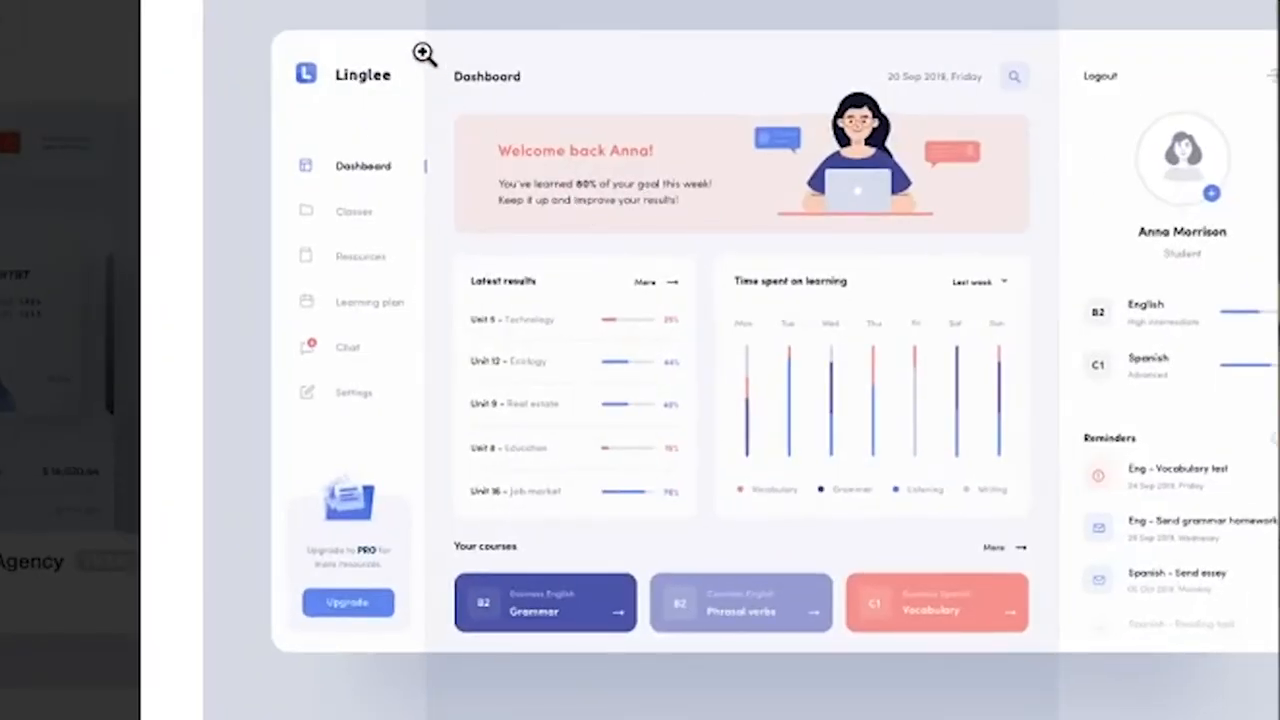
mouse_move(288, 38)
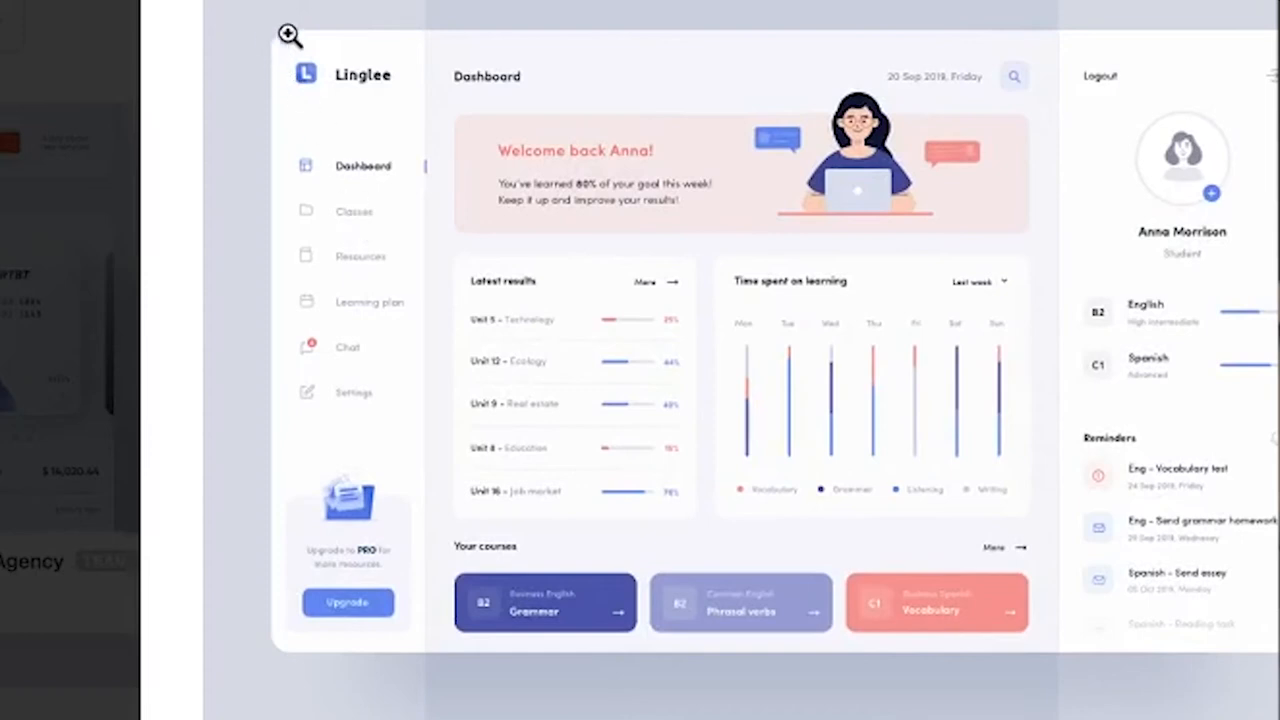
mouse_move(990, 62)
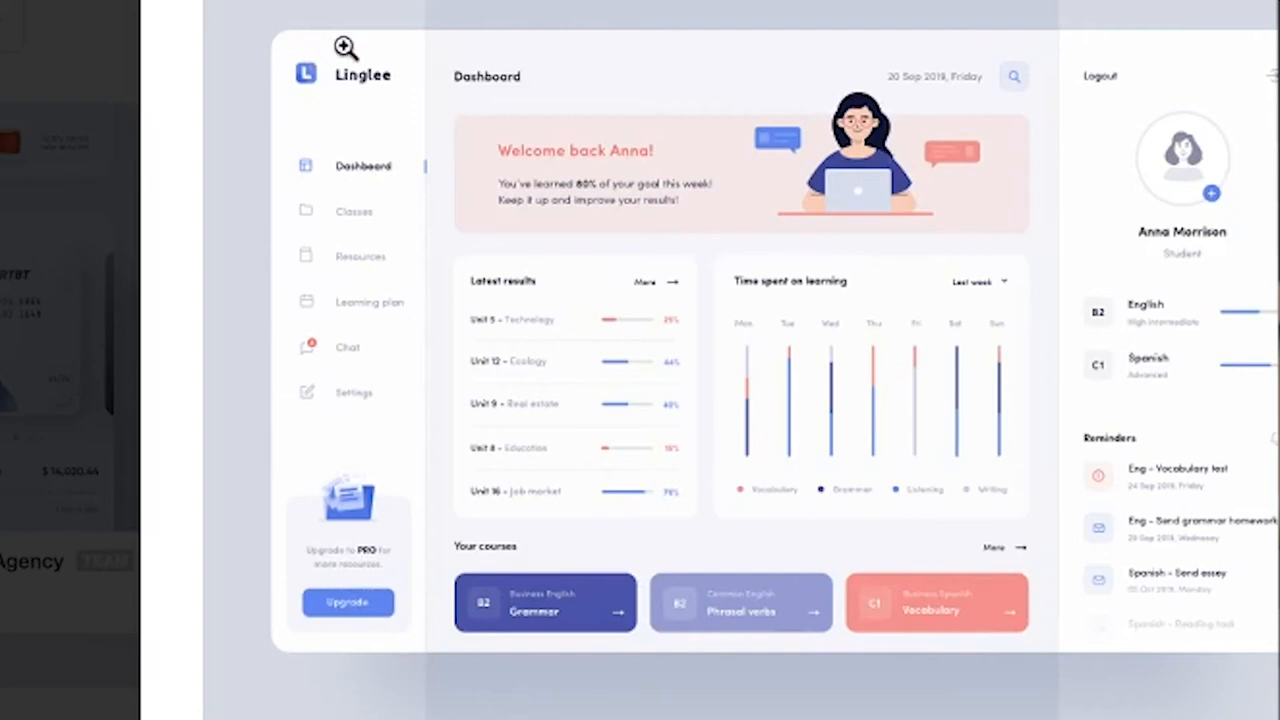
mouse_move(648, 54)
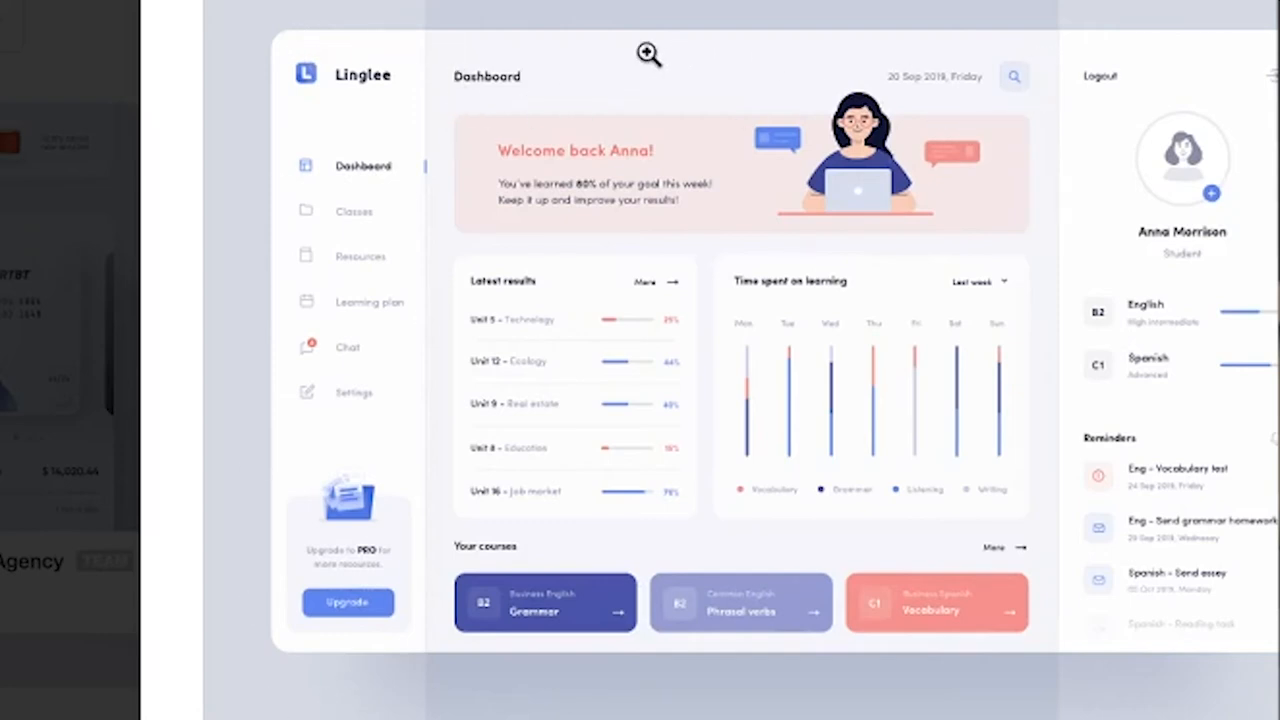
mouse_move(1078, 148)
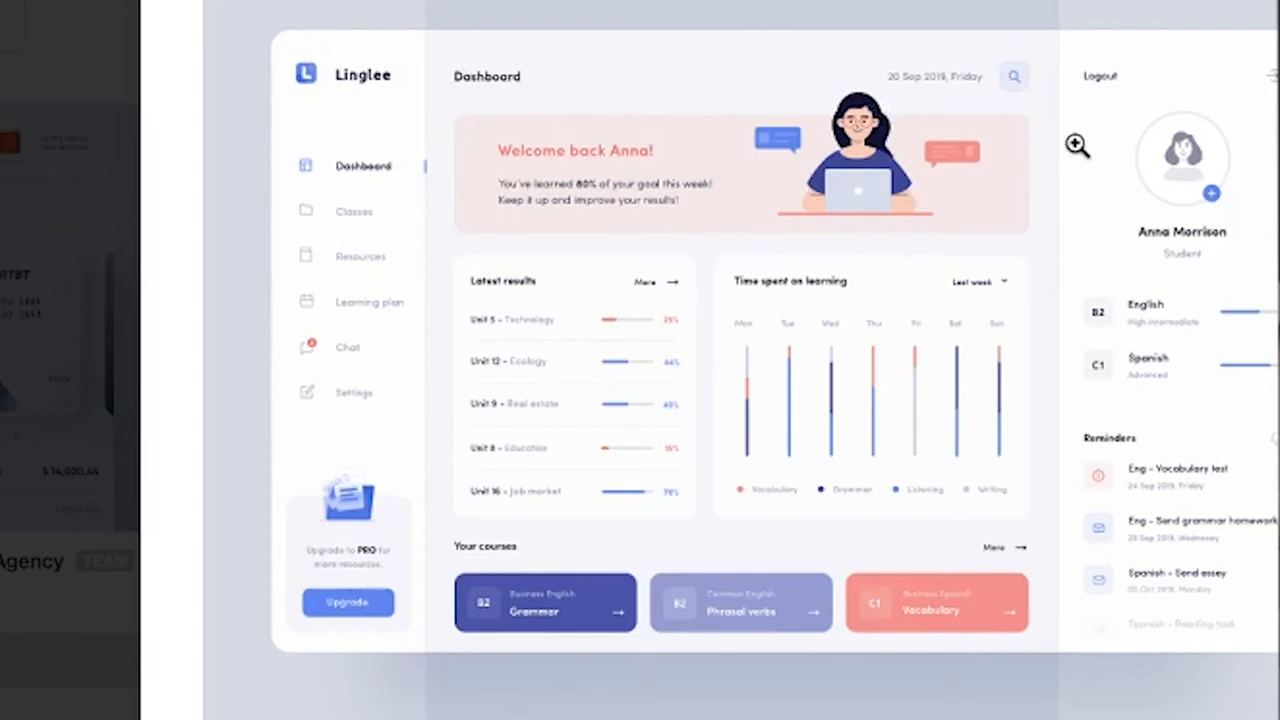
mouse_move(452, 256)
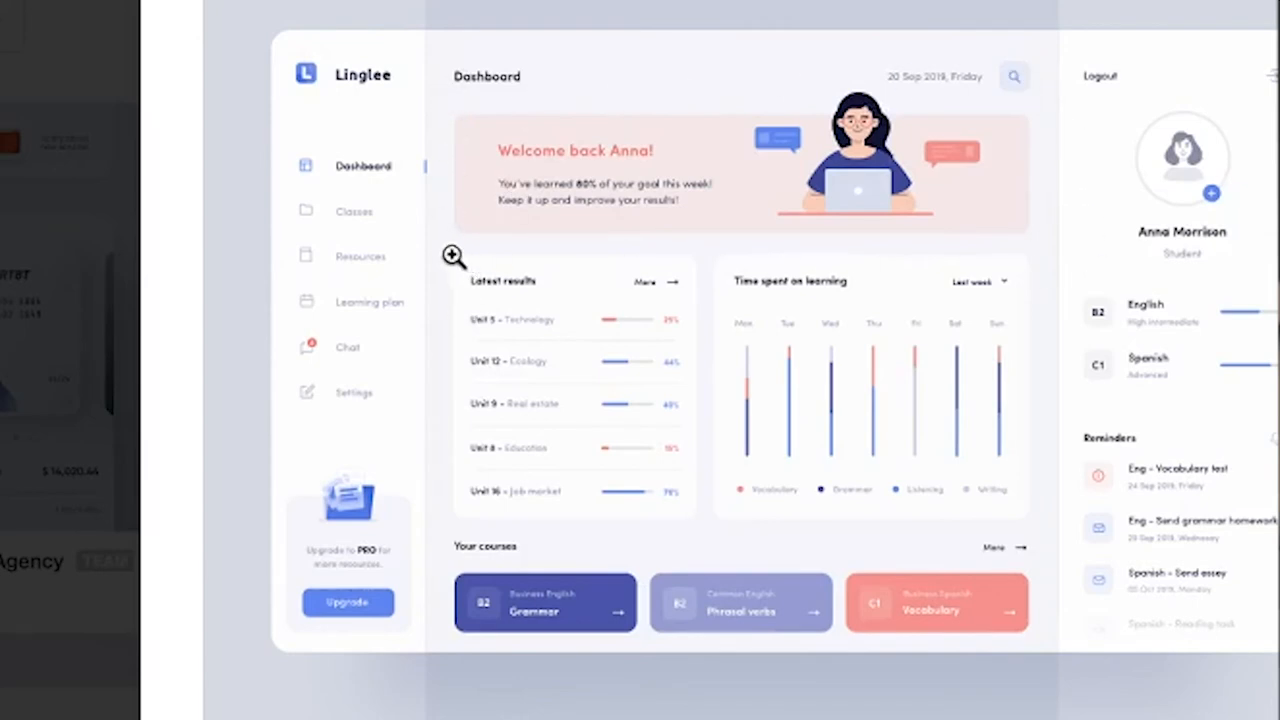
mouse_move(486, 320)
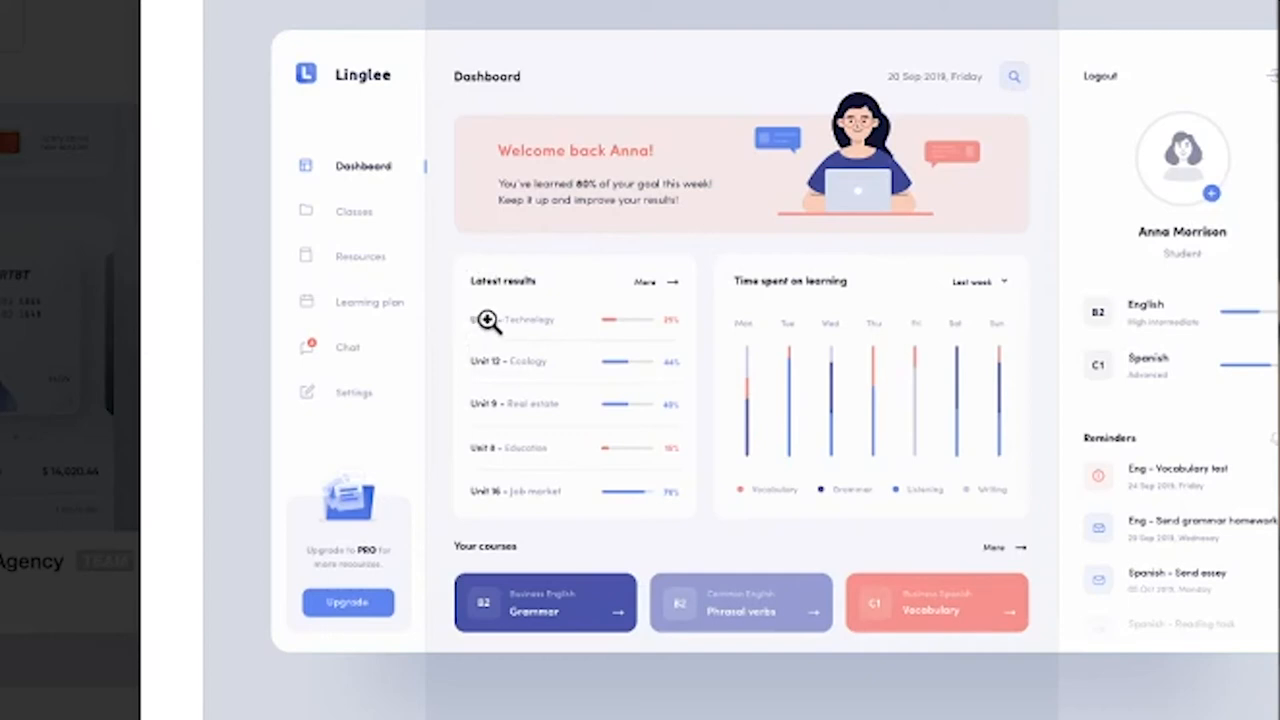
mouse_move(554, 340)
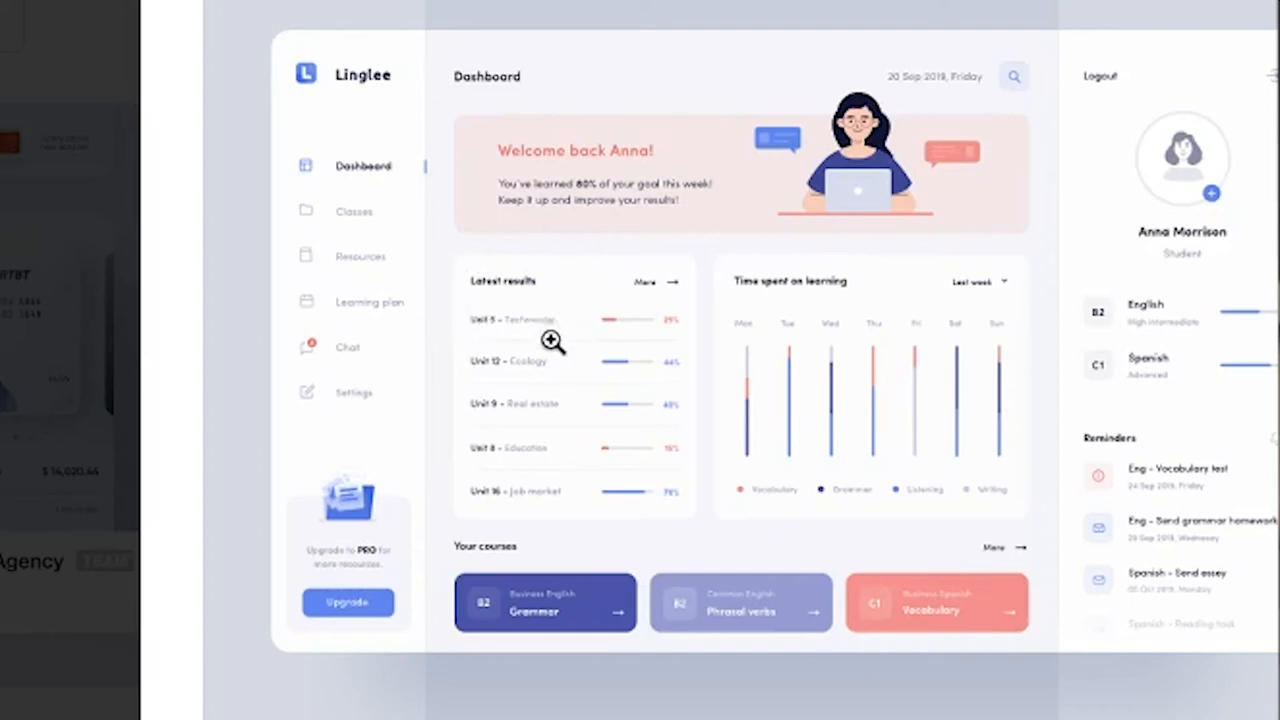
mouse_move(732, 272)
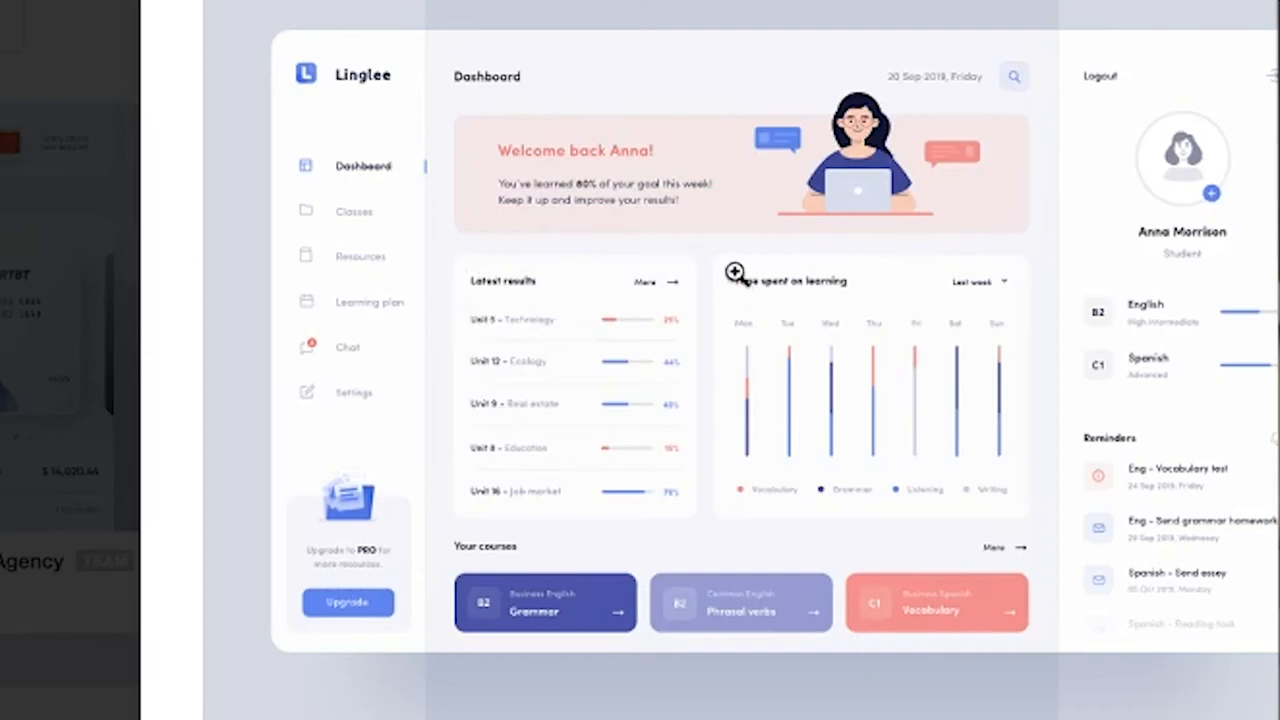
mouse_move(736, 284)
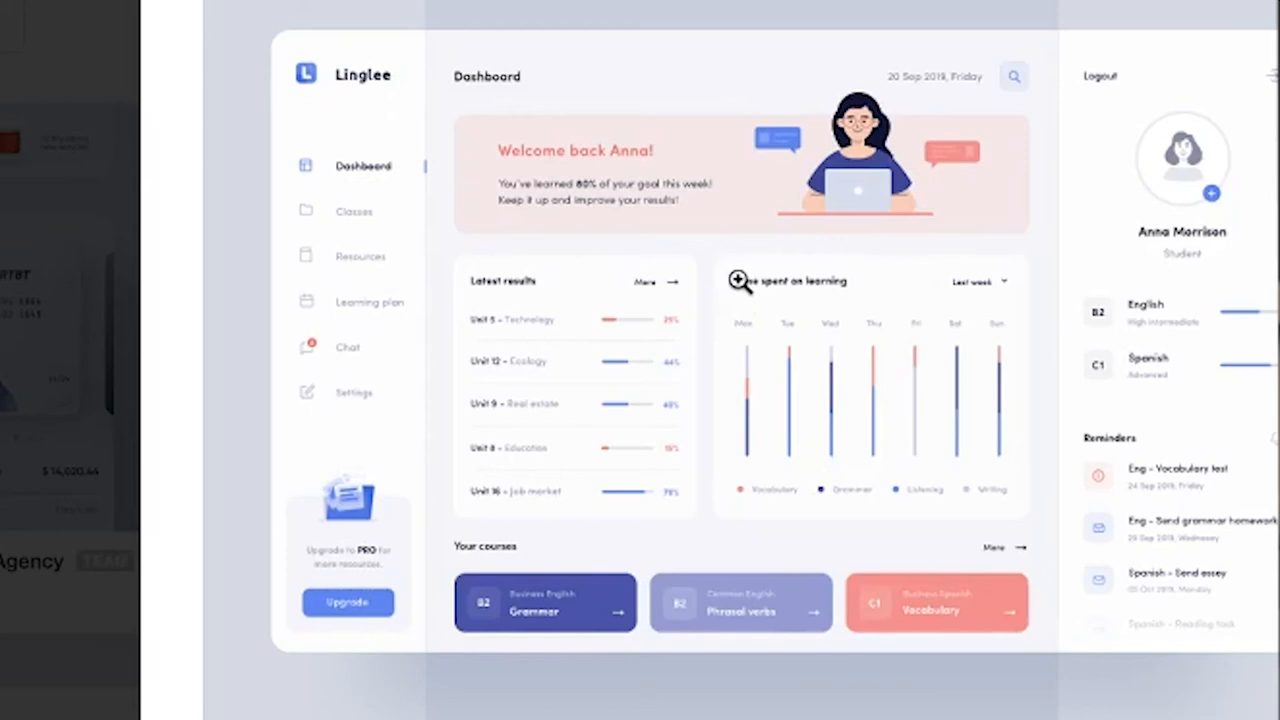
mouse_move(780, 360)
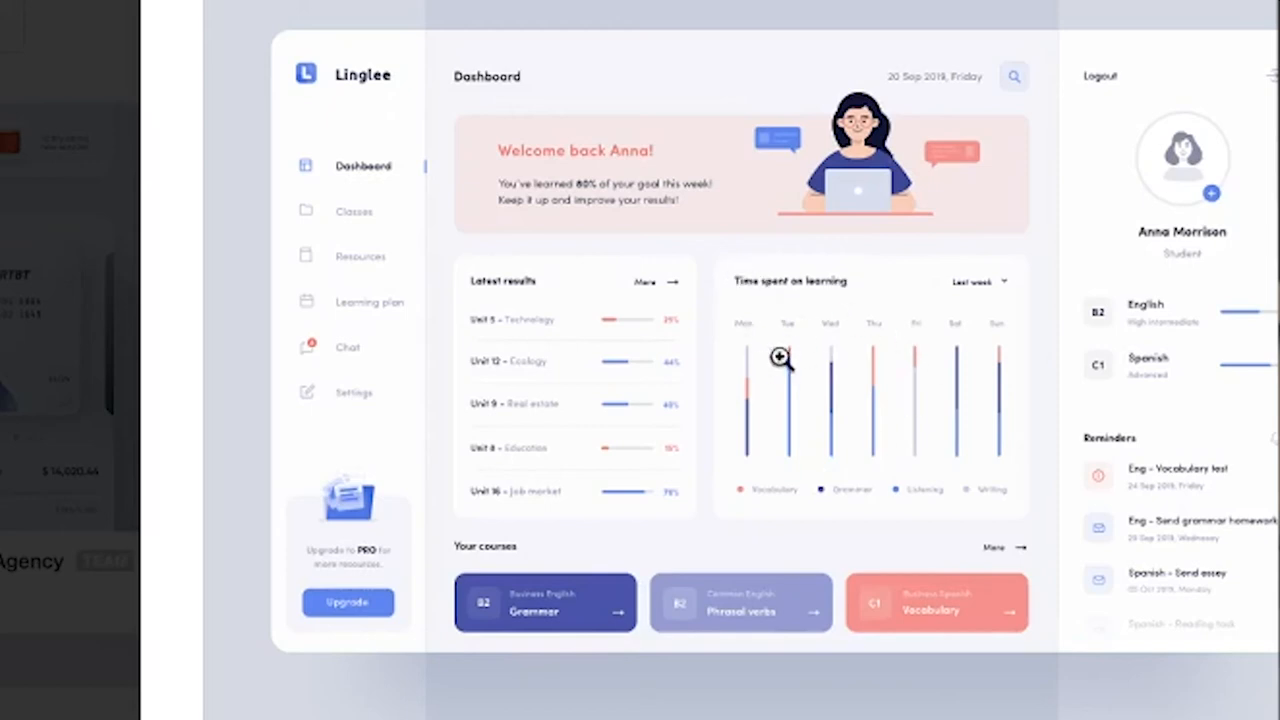
mouse_move(774, 318)
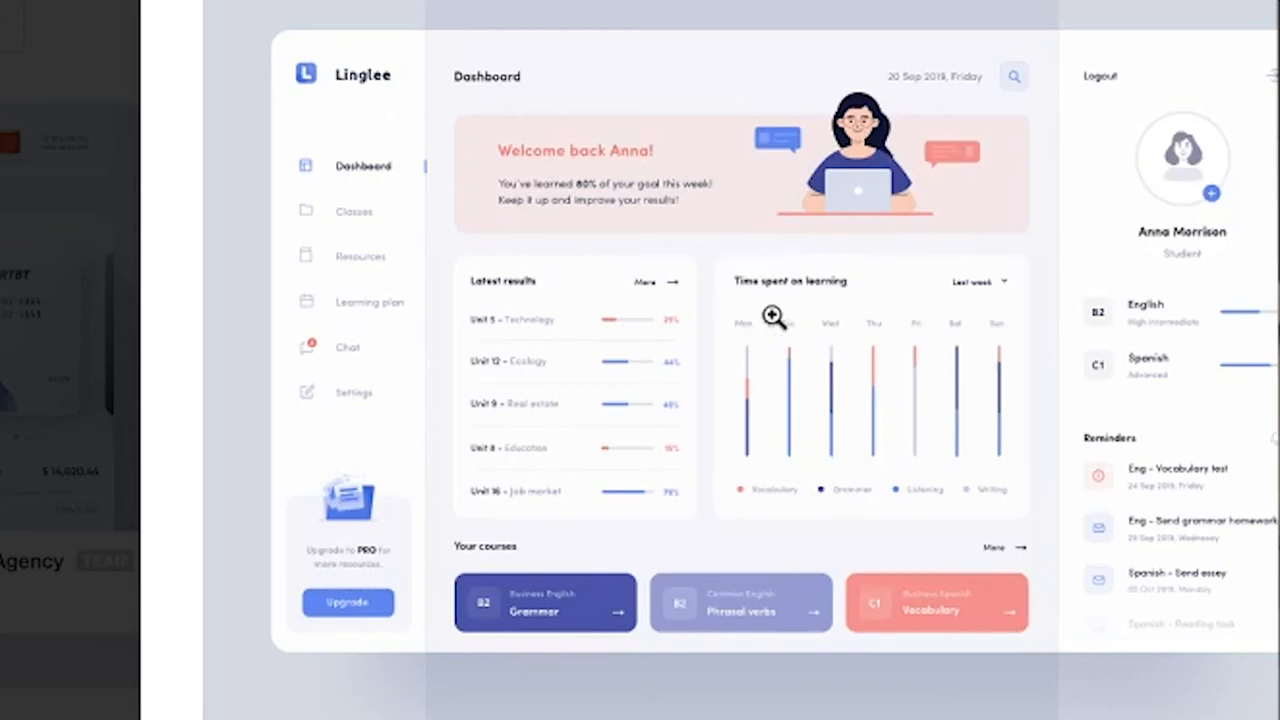
mouse_move(464, 288)
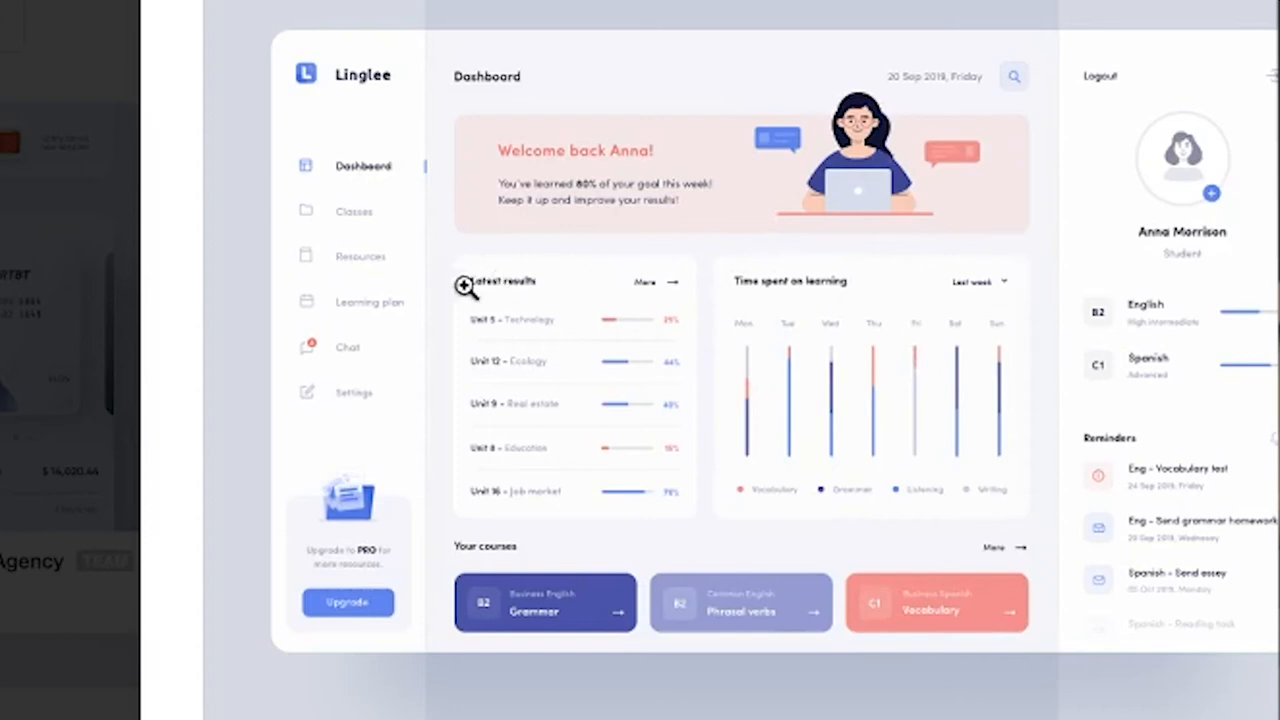
mouse_move(596, 386)
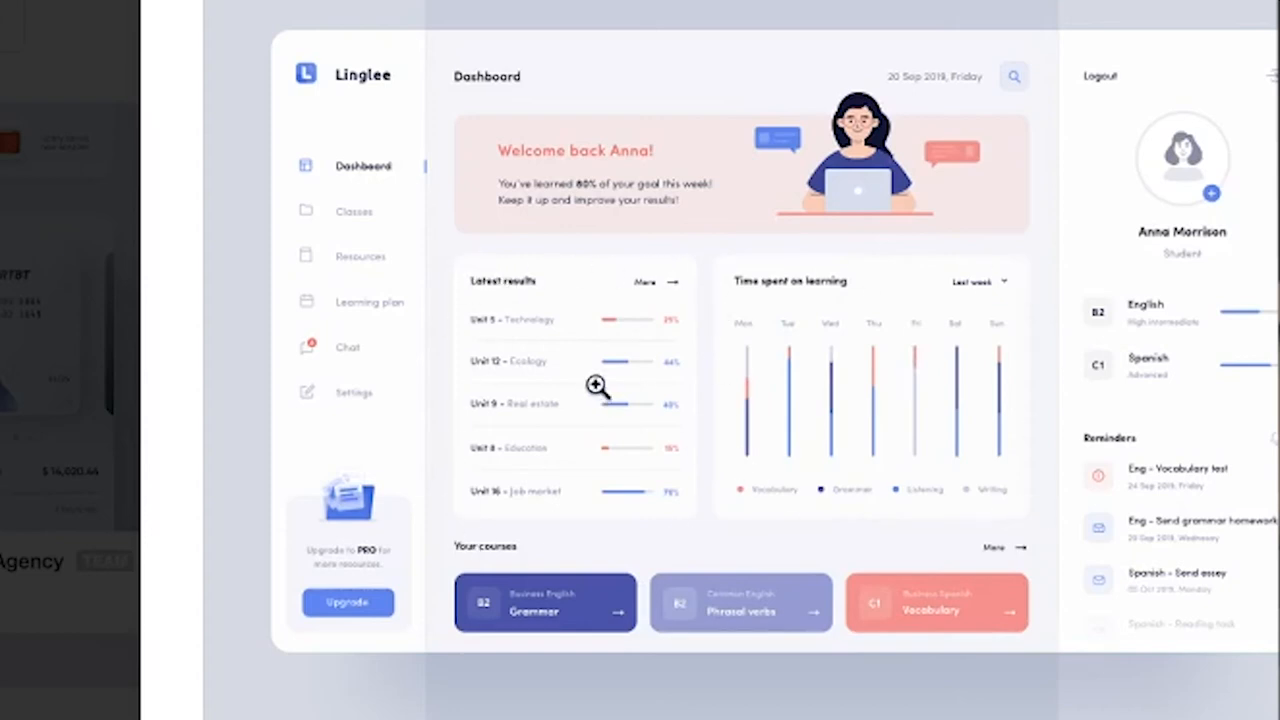
mouse_move(560, 292)
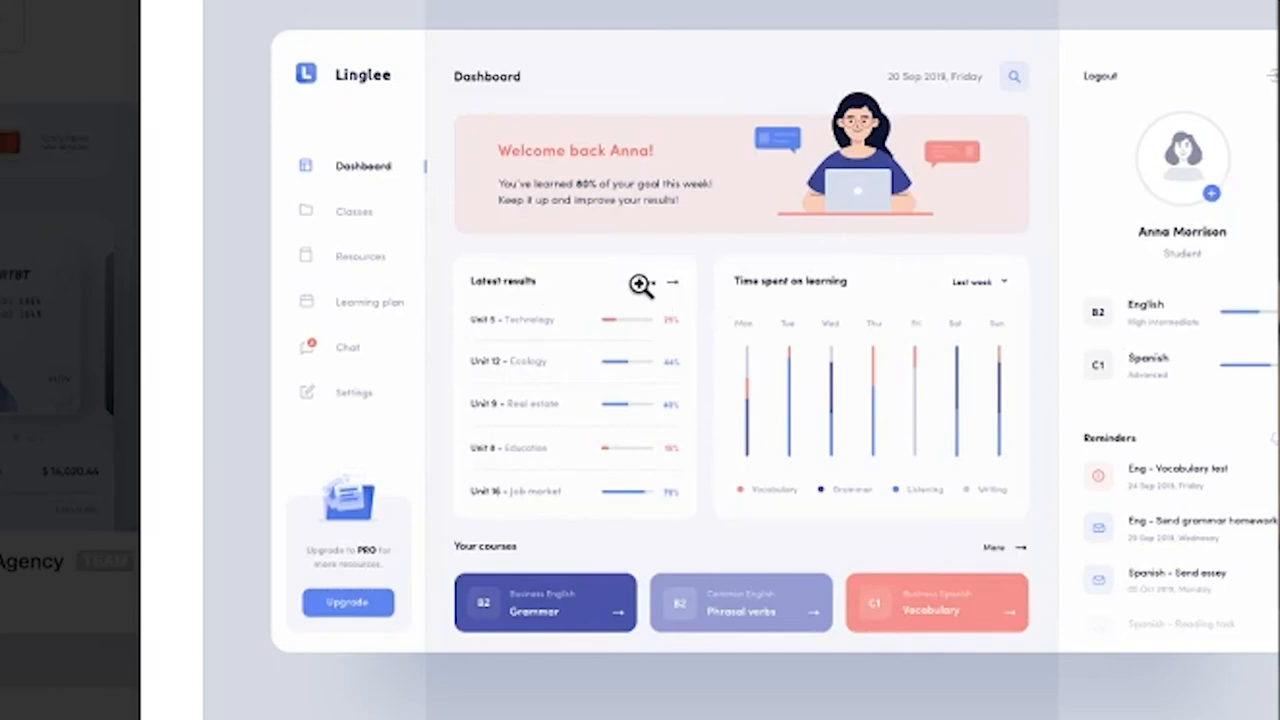
mouse_move(612, 414)
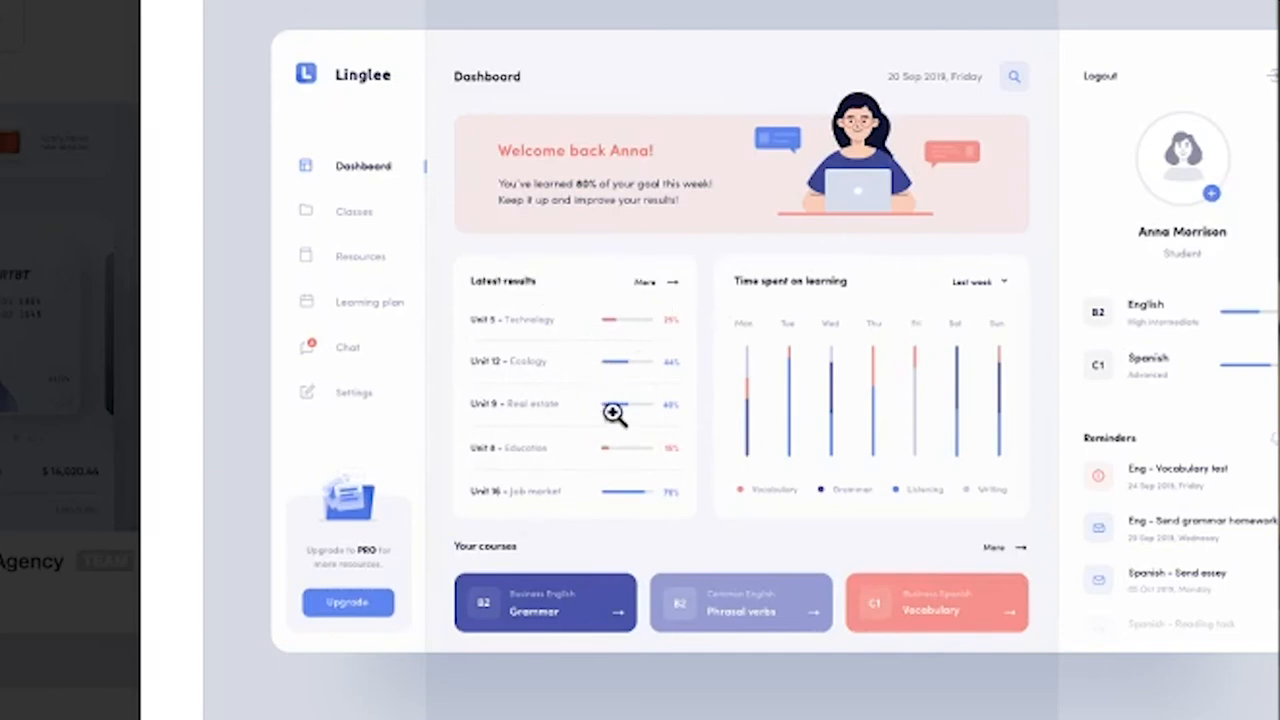
mouse_move(276, 52)
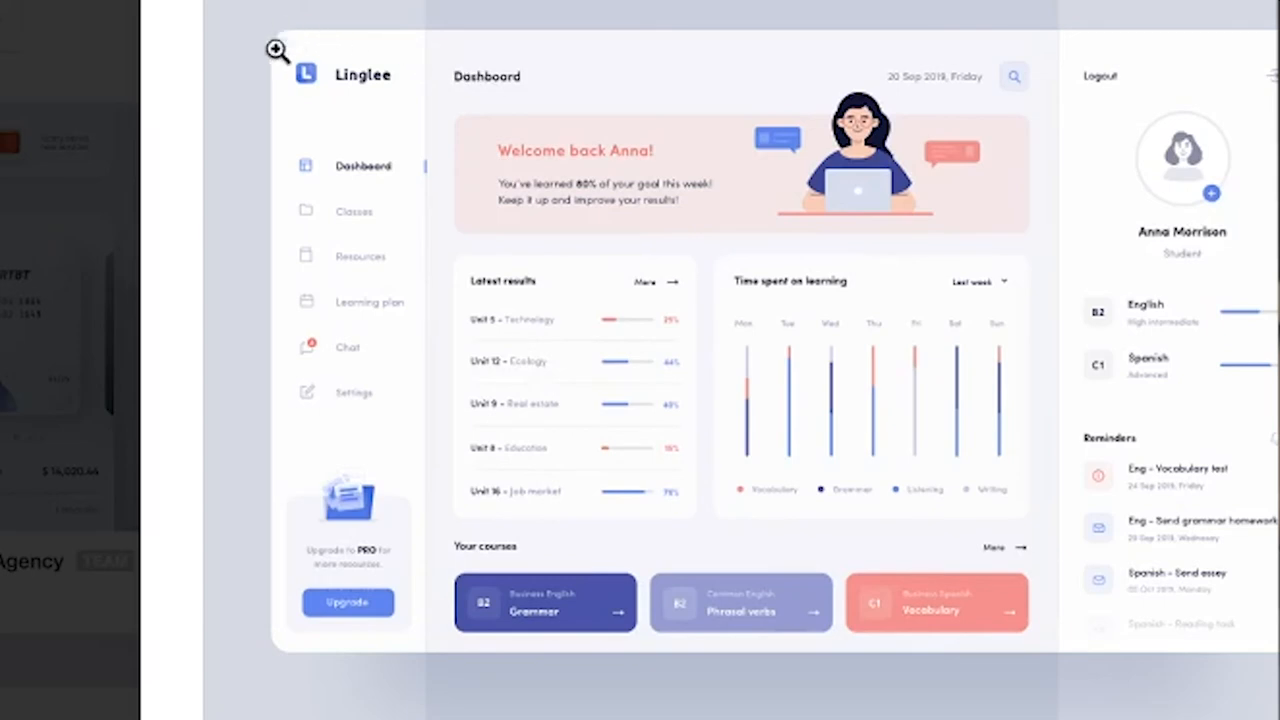
mouse_move(444, 74)
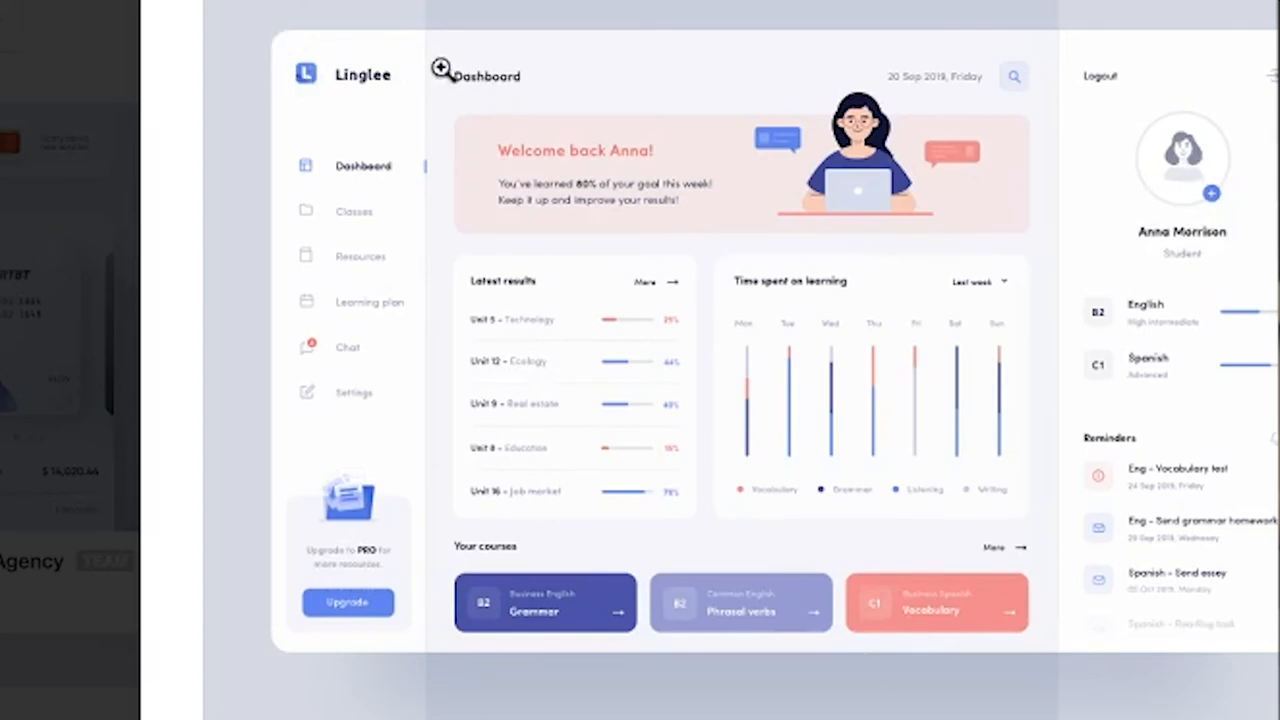
mouse_move(568, 80)
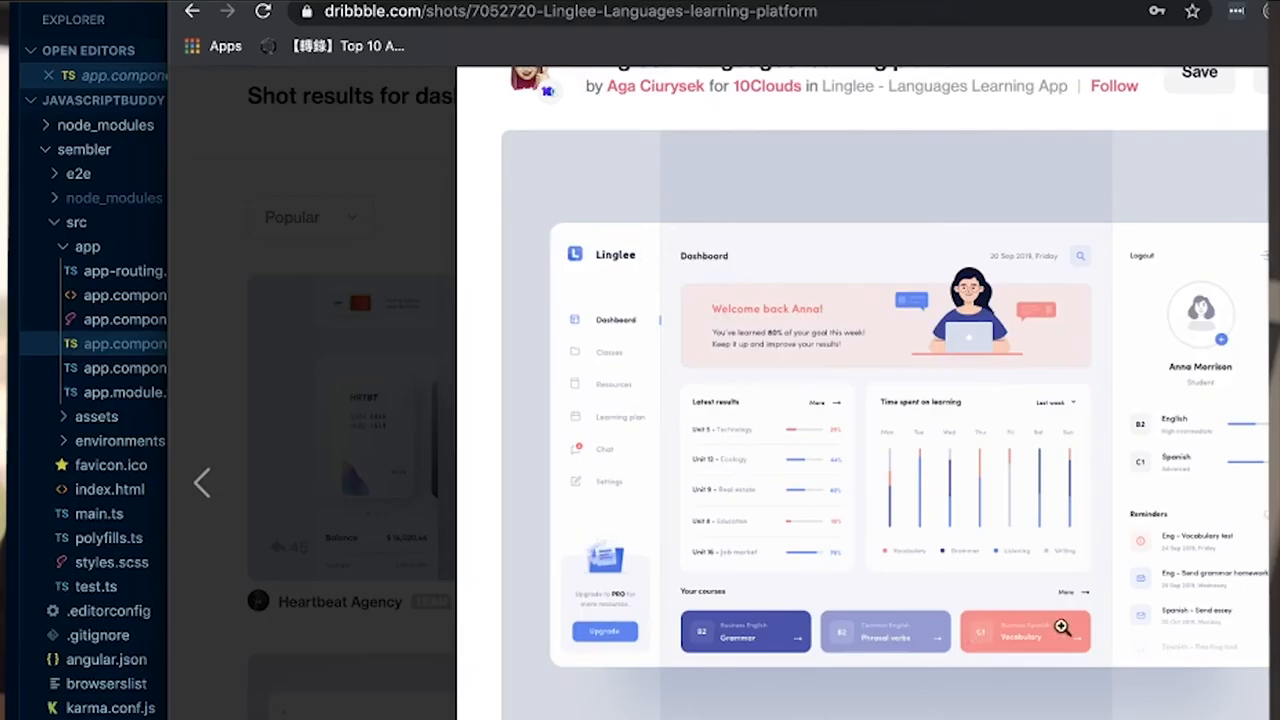
mouse_move(1244, 678)
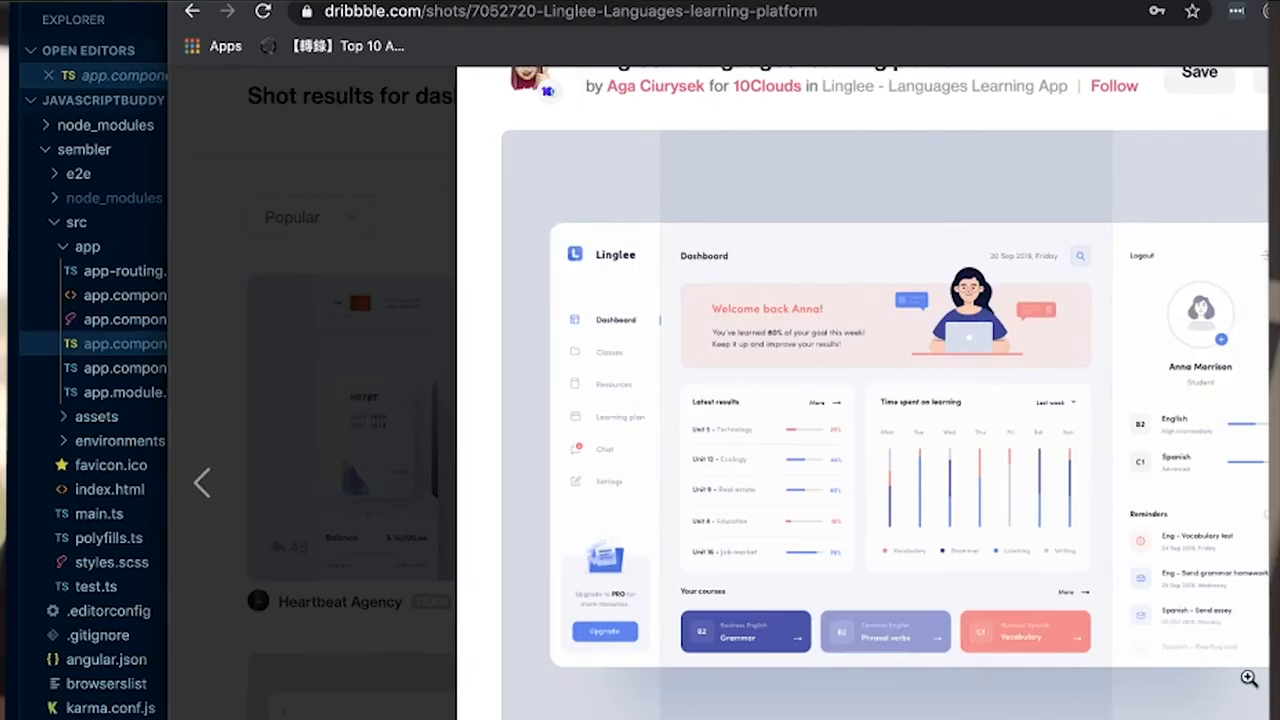
Scroll down the Linglee dashboard shot to inspect its lower panels
scroll("down", 3)
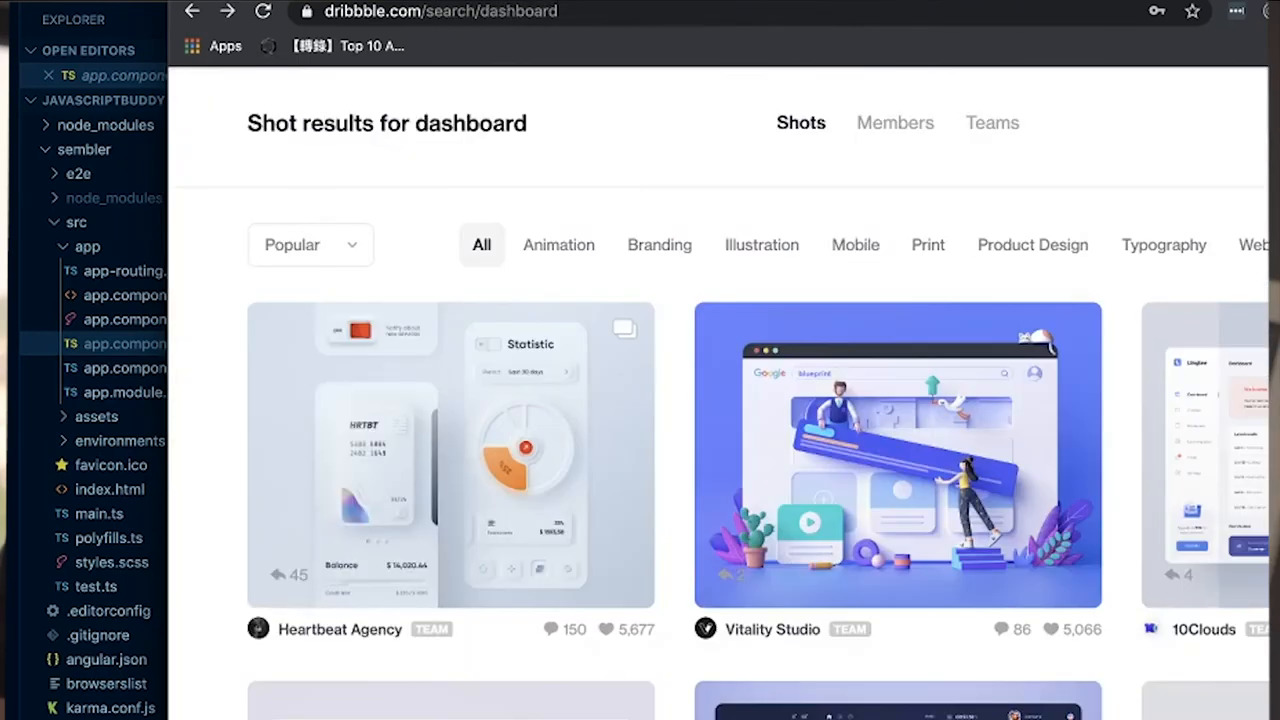
Scroll the results and open the restaurant delivery dashboard shot
scroll("down", 3)
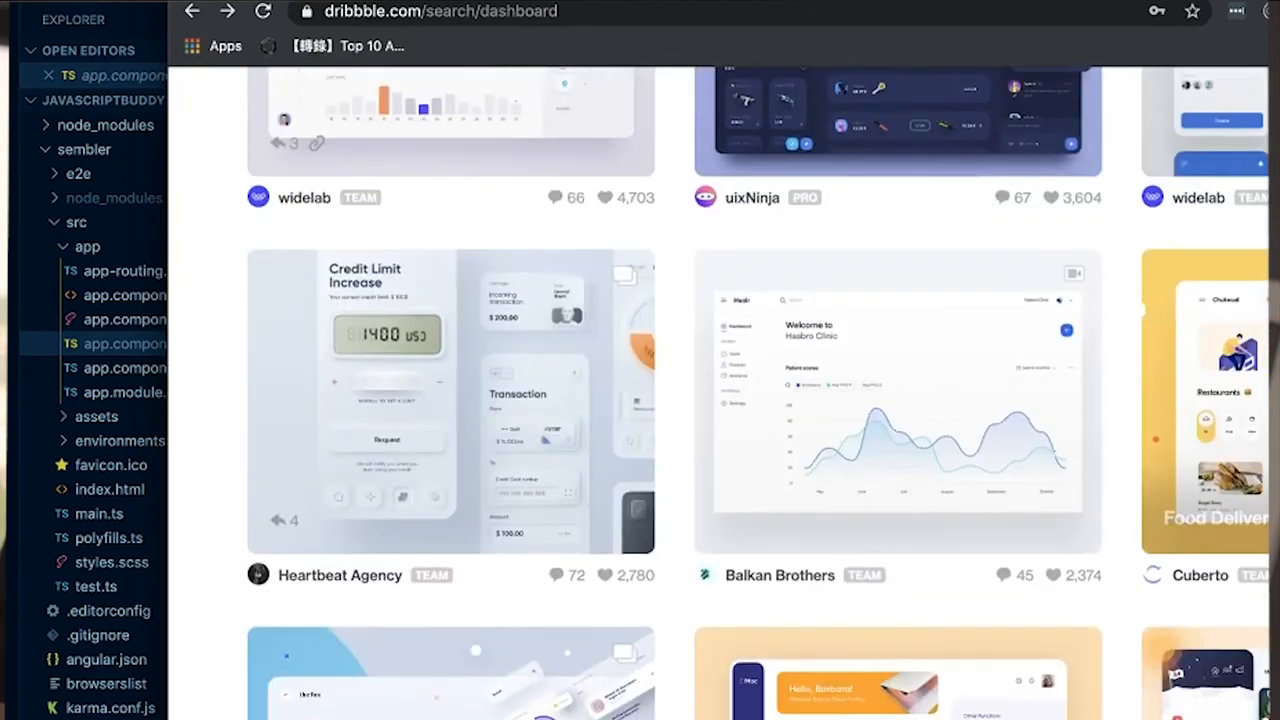
left_click(1220, 410)
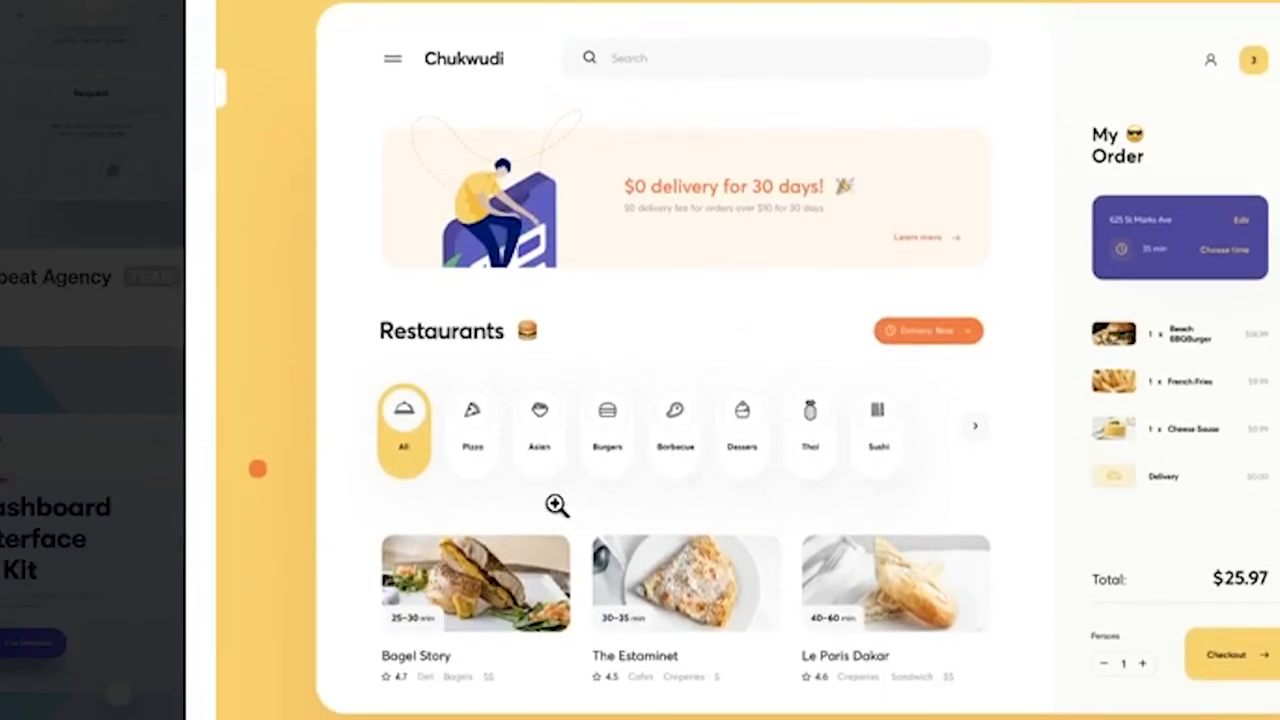
mouse_move(598, 504)
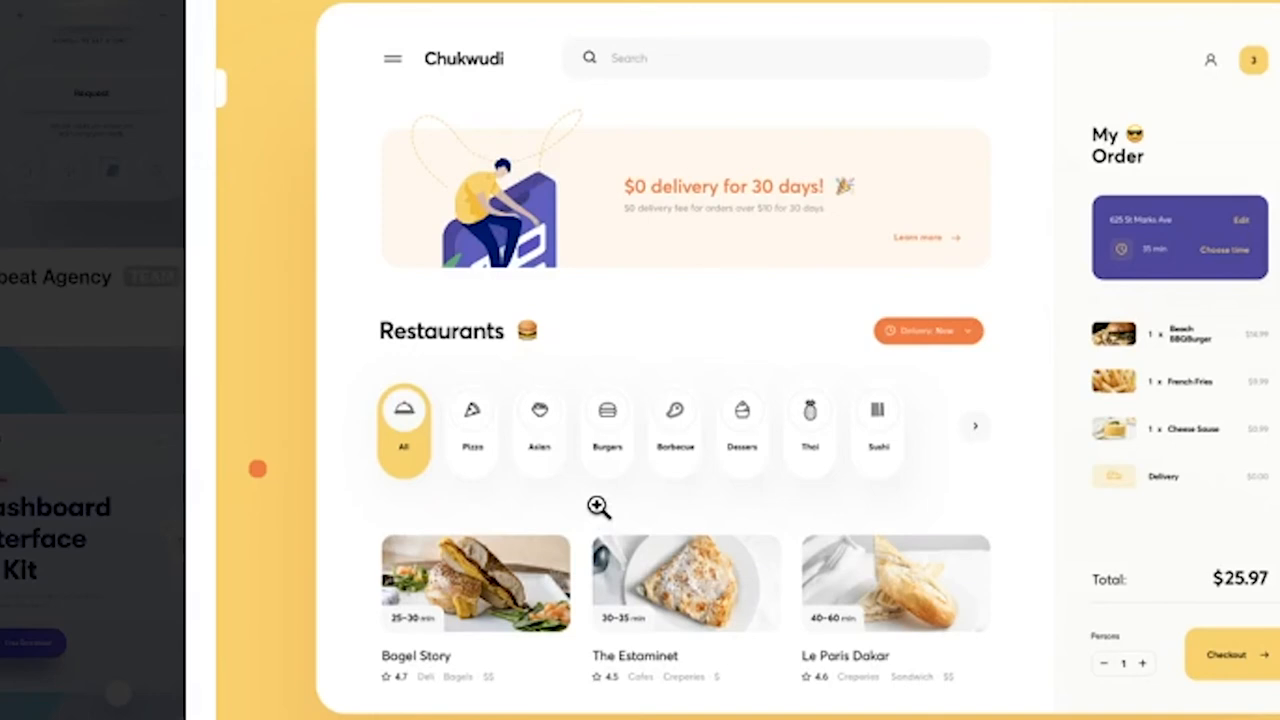
mouse_move(506, 288)
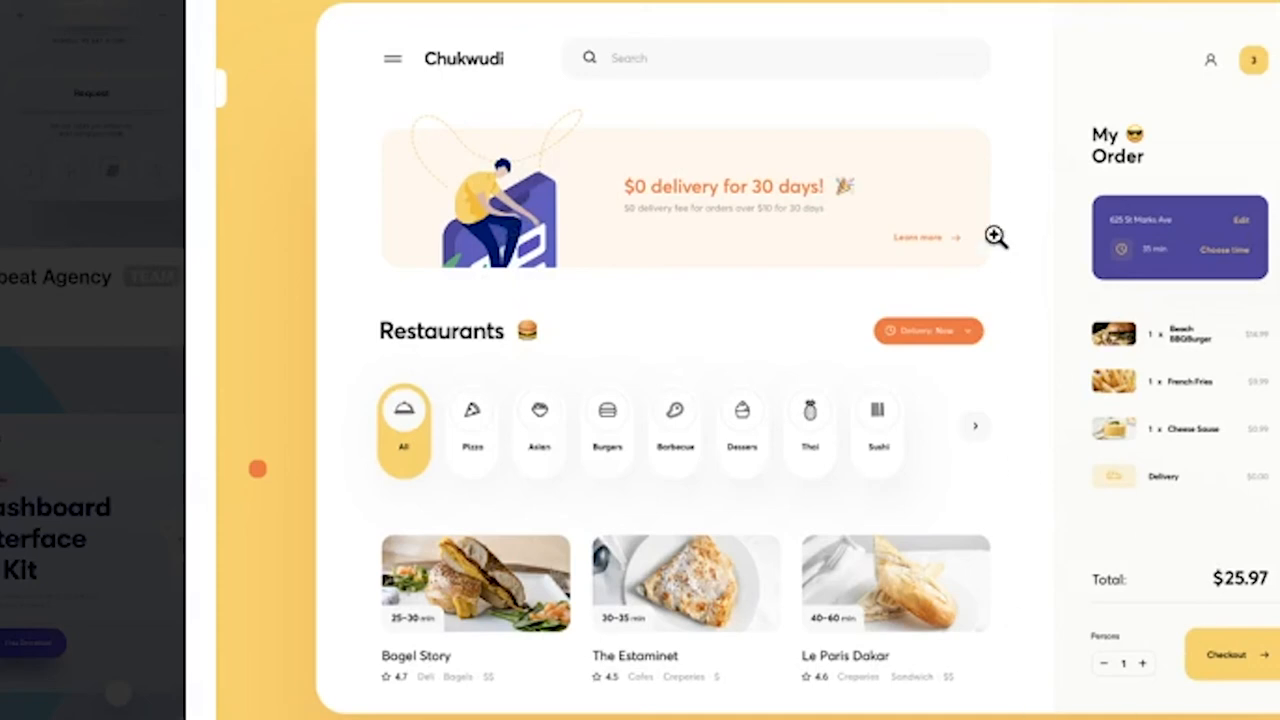
mouse_move(372, 16)
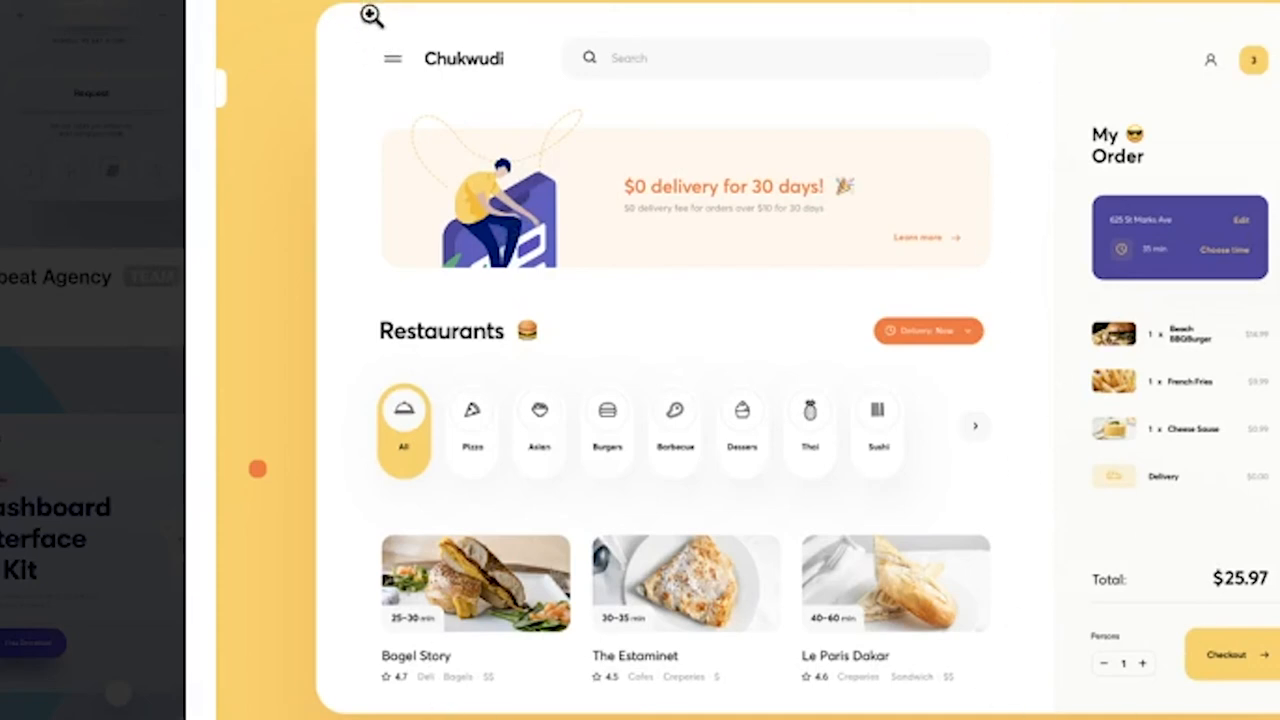
mouse_move(664, 584)
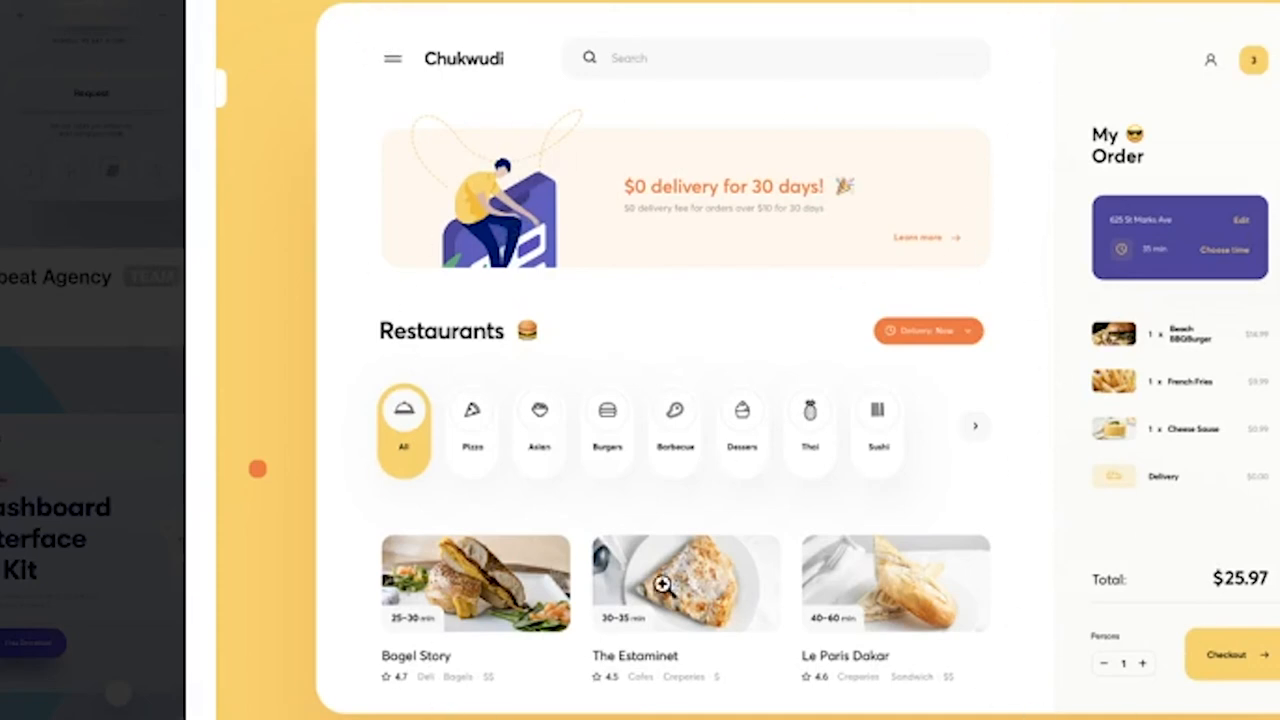
mouse_move(388, 448)
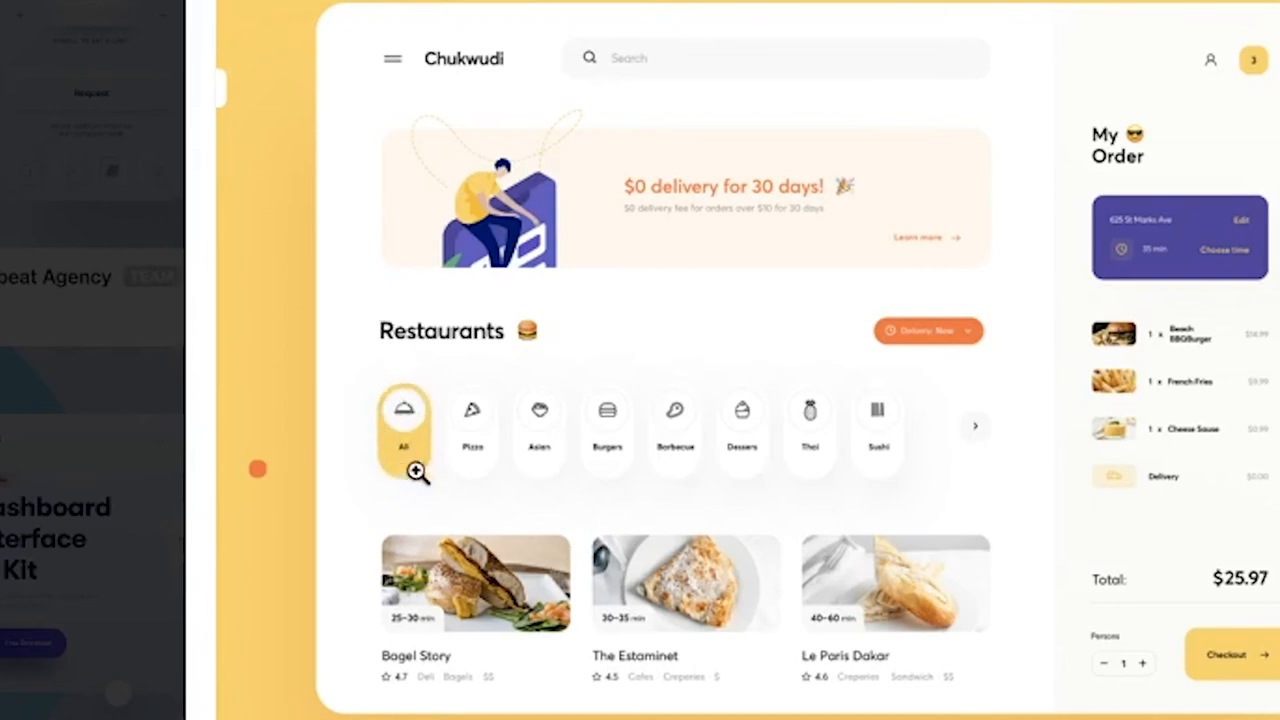
mouse_move(540, 452)
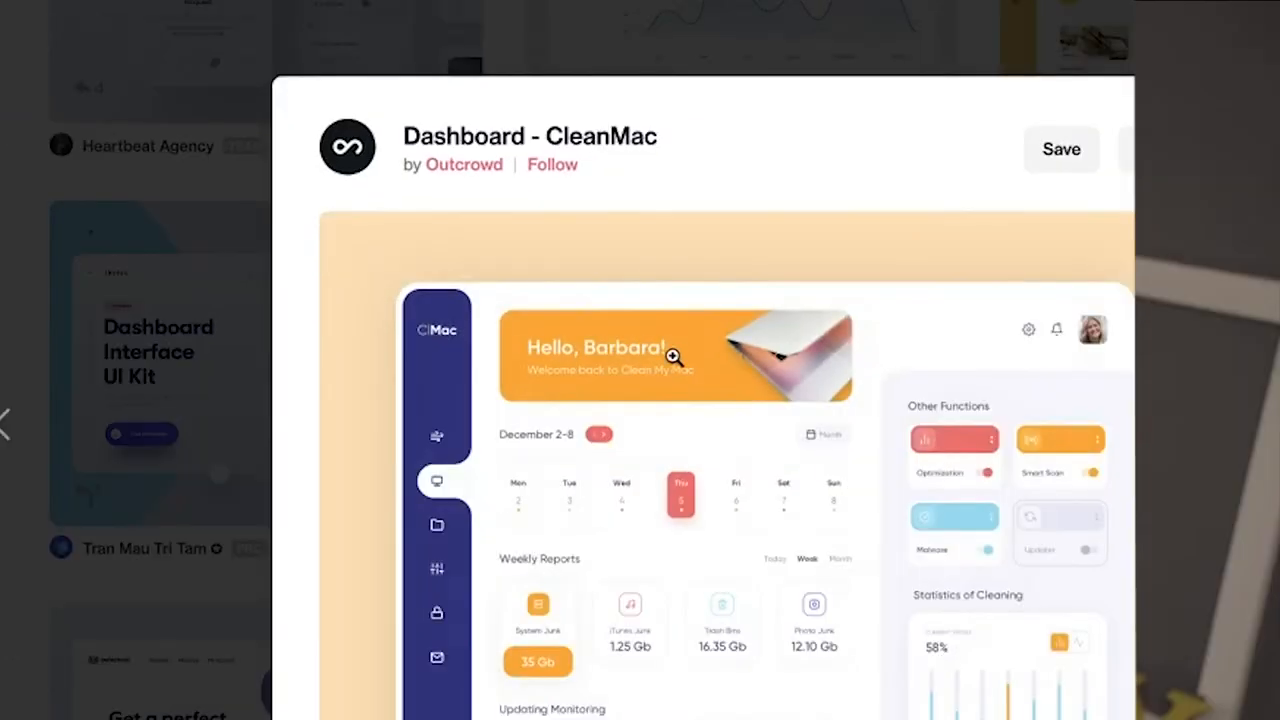
Scroll through the CleanMac shot, then close it to return to the results grid
scroll("down", 3)
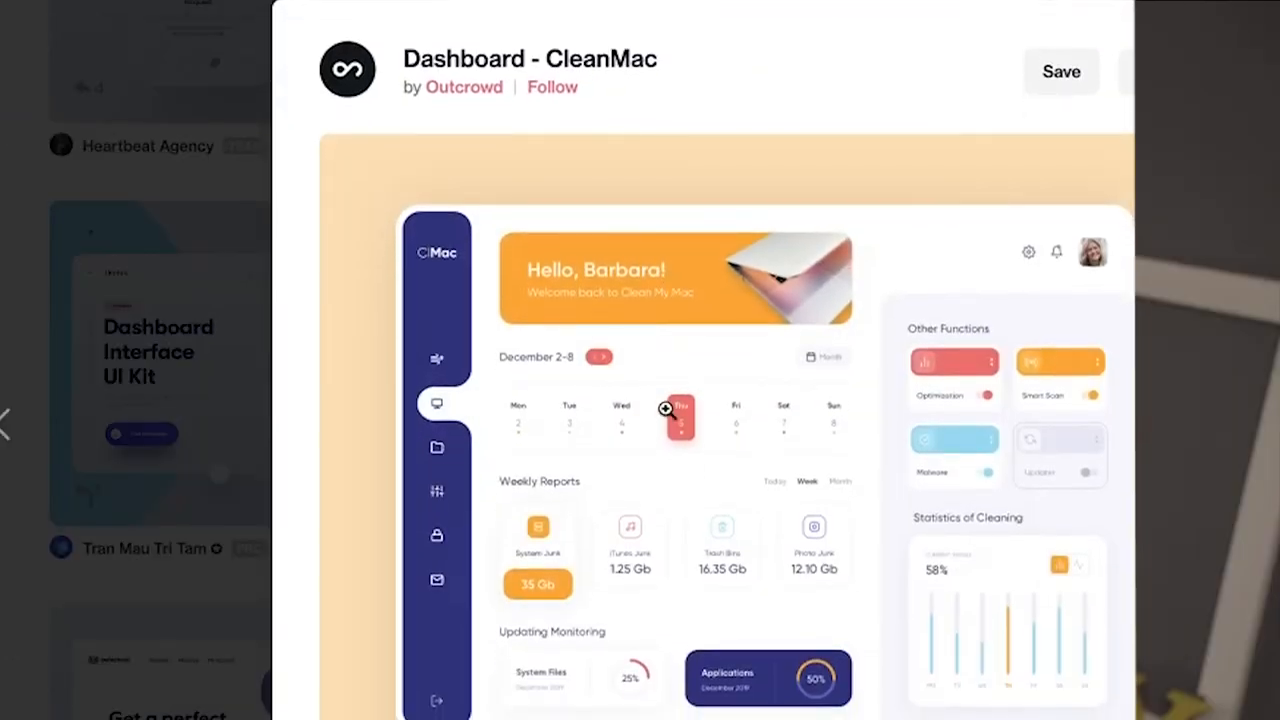
mouse_move(560, 548)
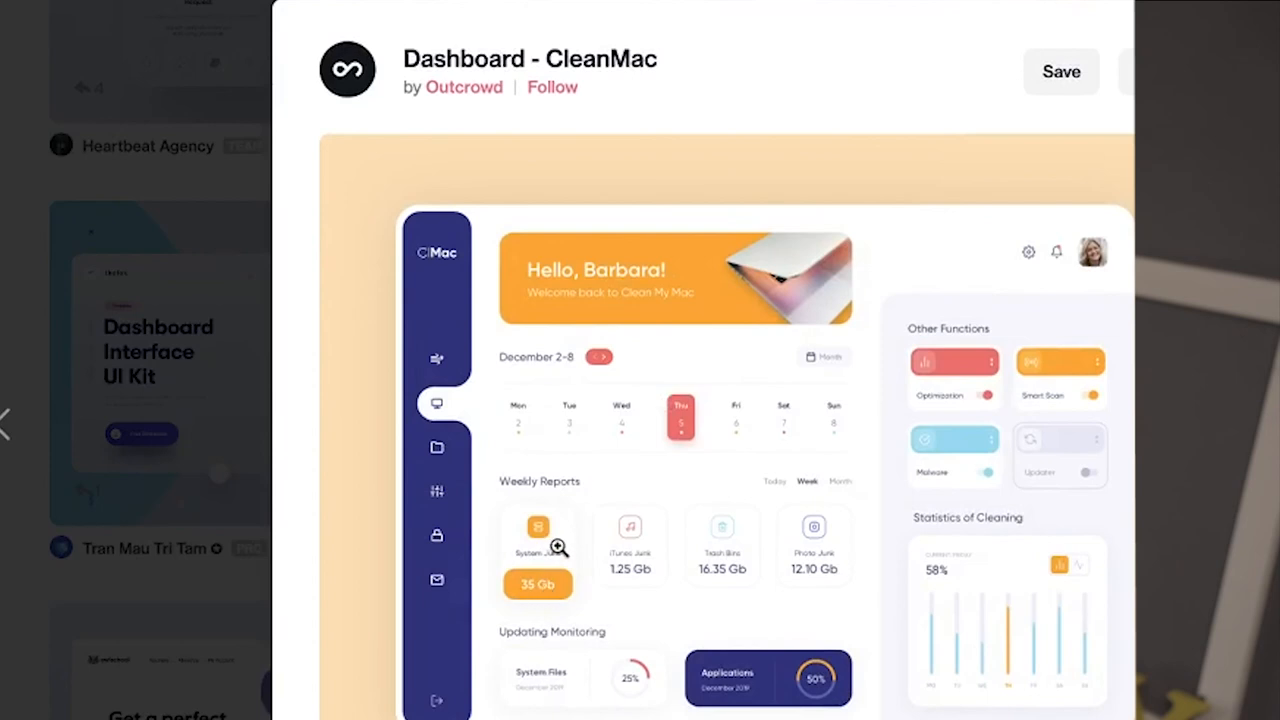
mouse_move(550, 360)
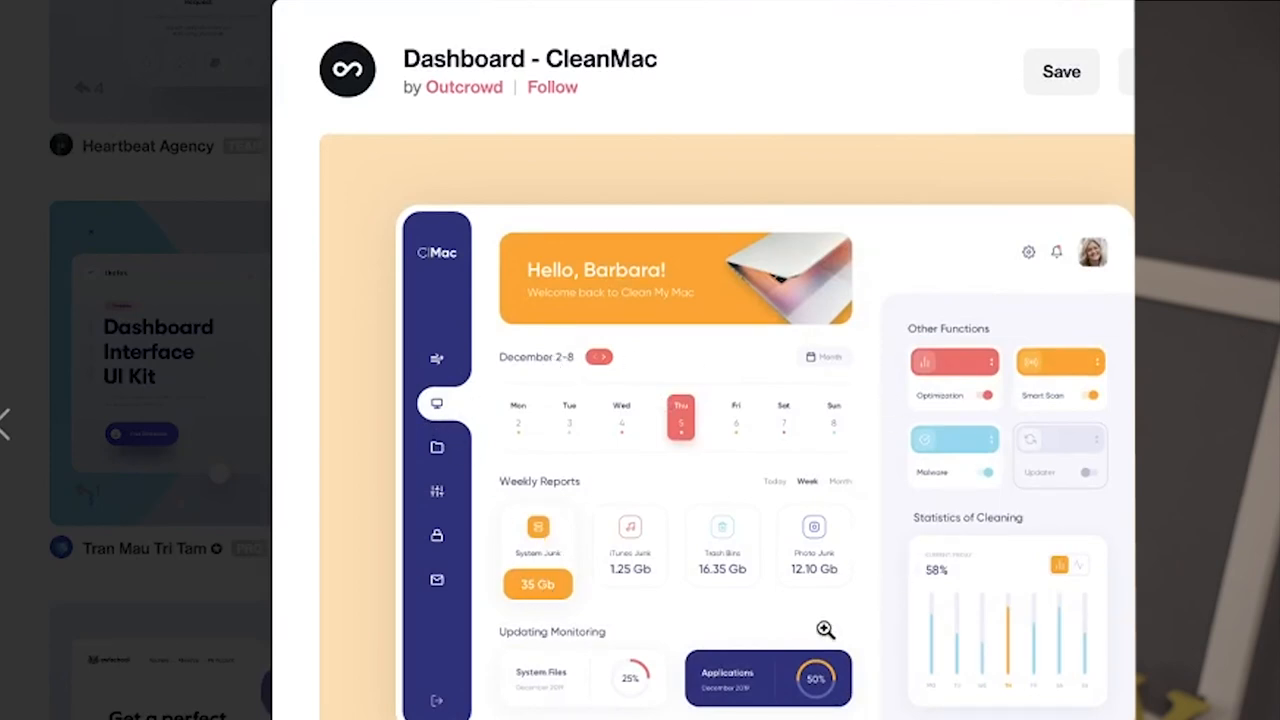
mouse_move(1052, 386)
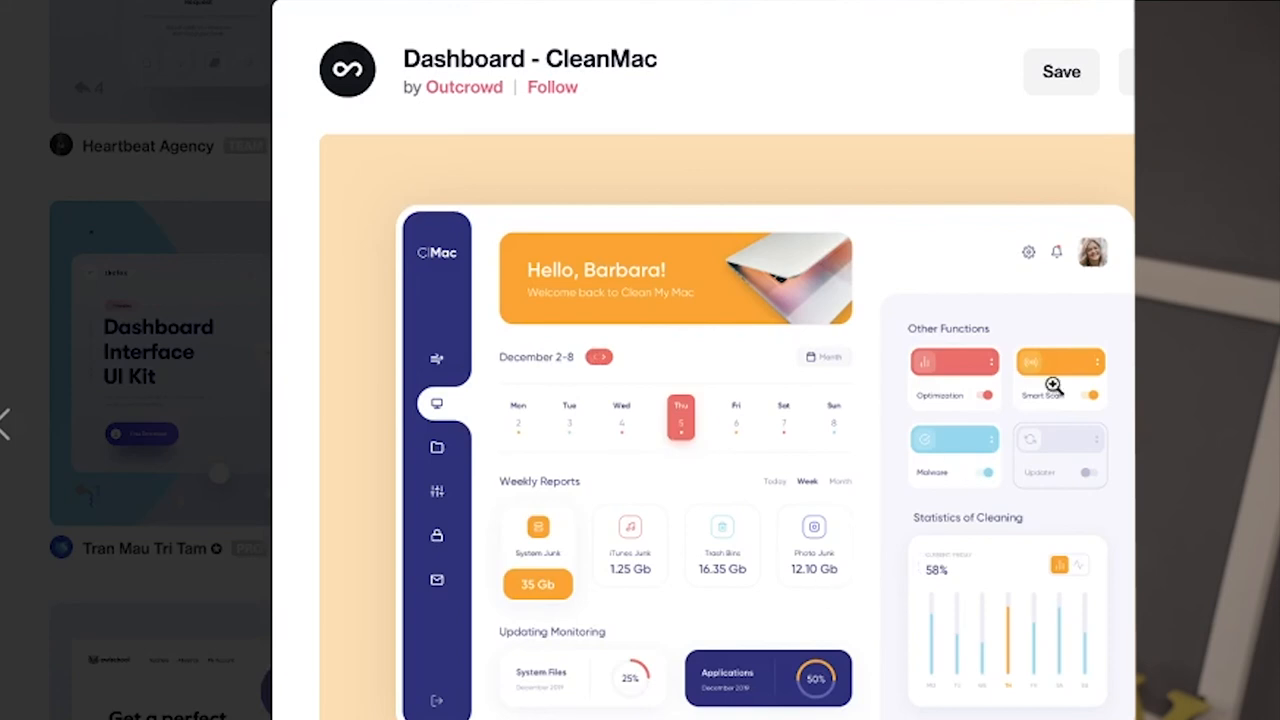
left_click(8, 424)
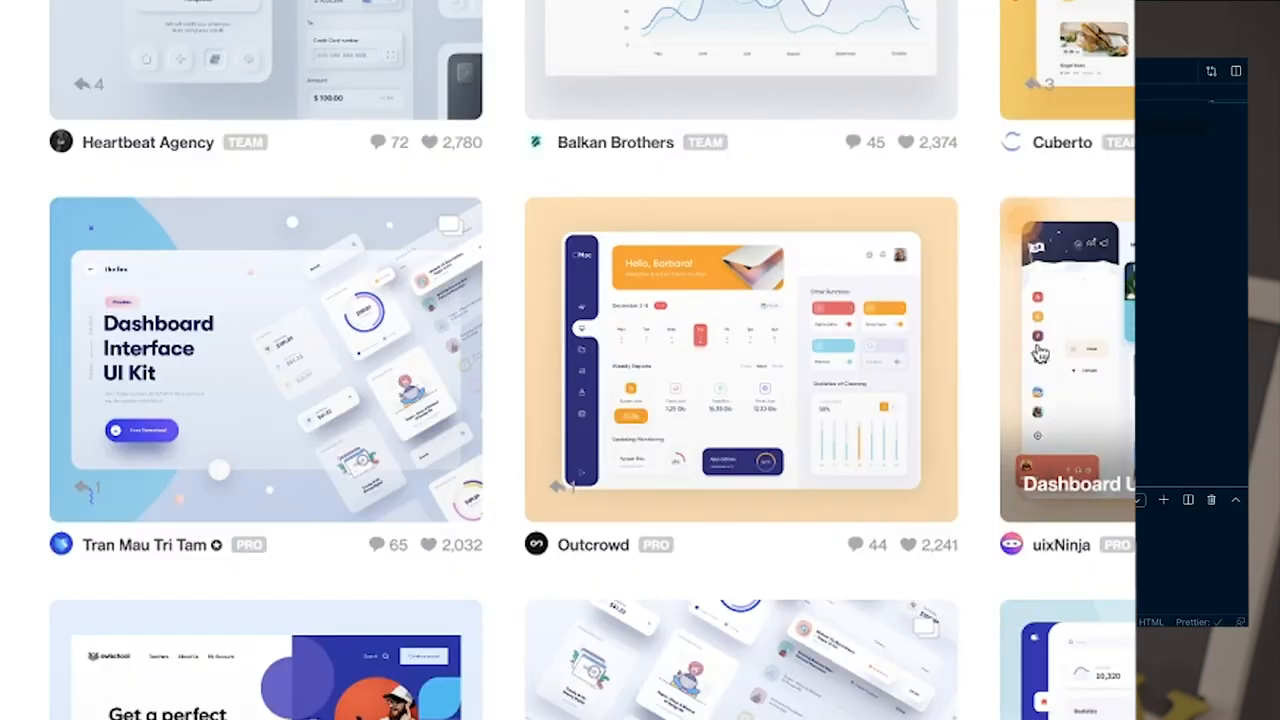